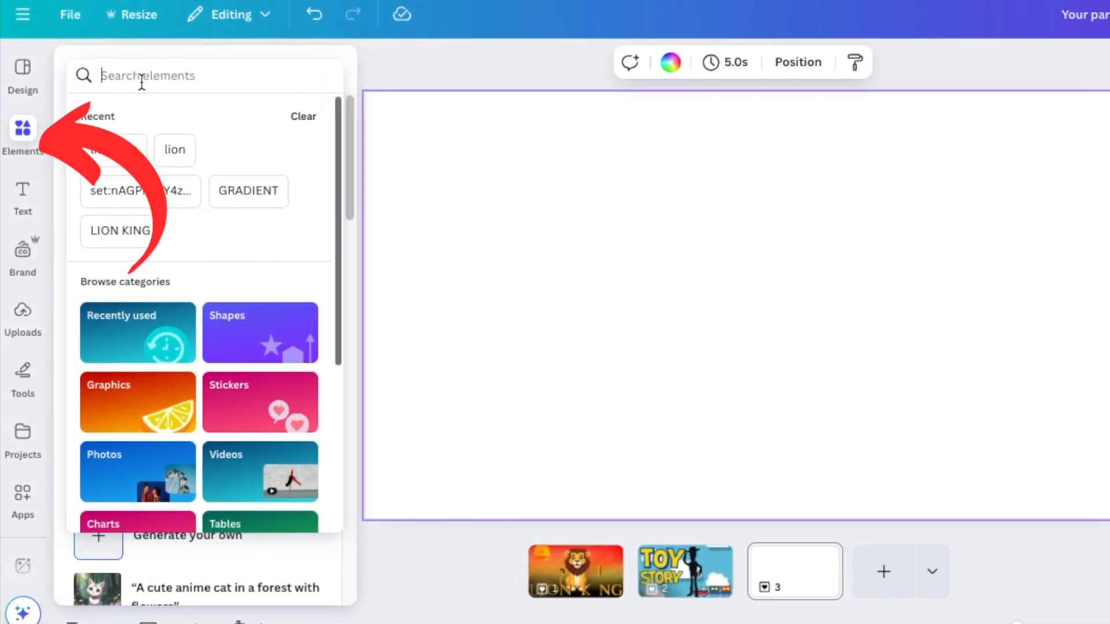
Search Elements for 'lion king' graphics and review the golden O letter's info card.
type("lion king")
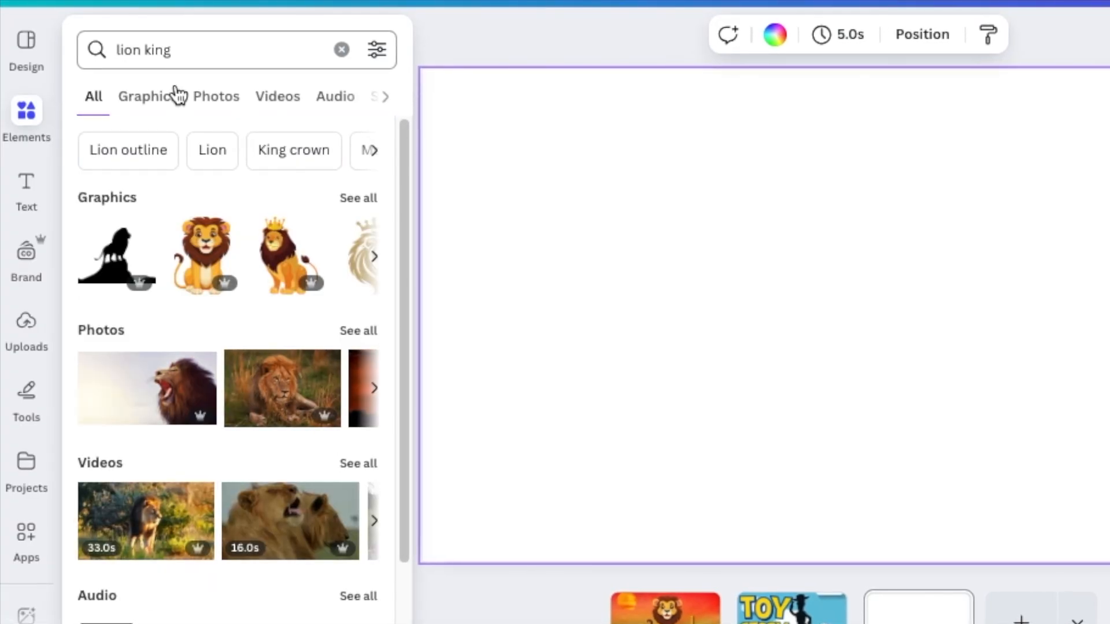
left_click(121, 122)
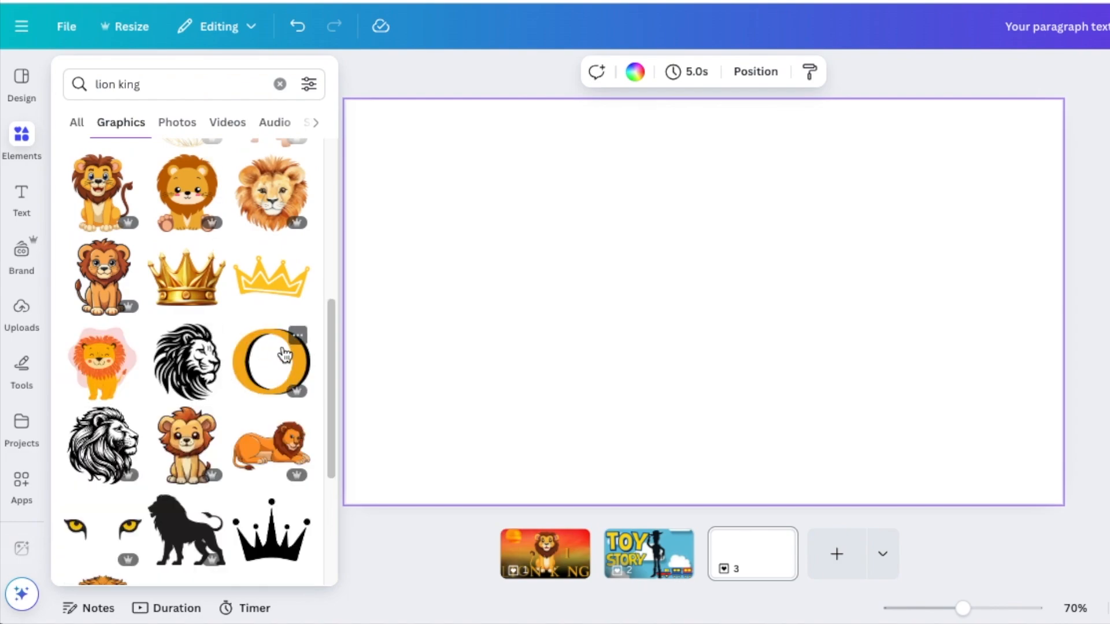
mouse_move(279, 351)
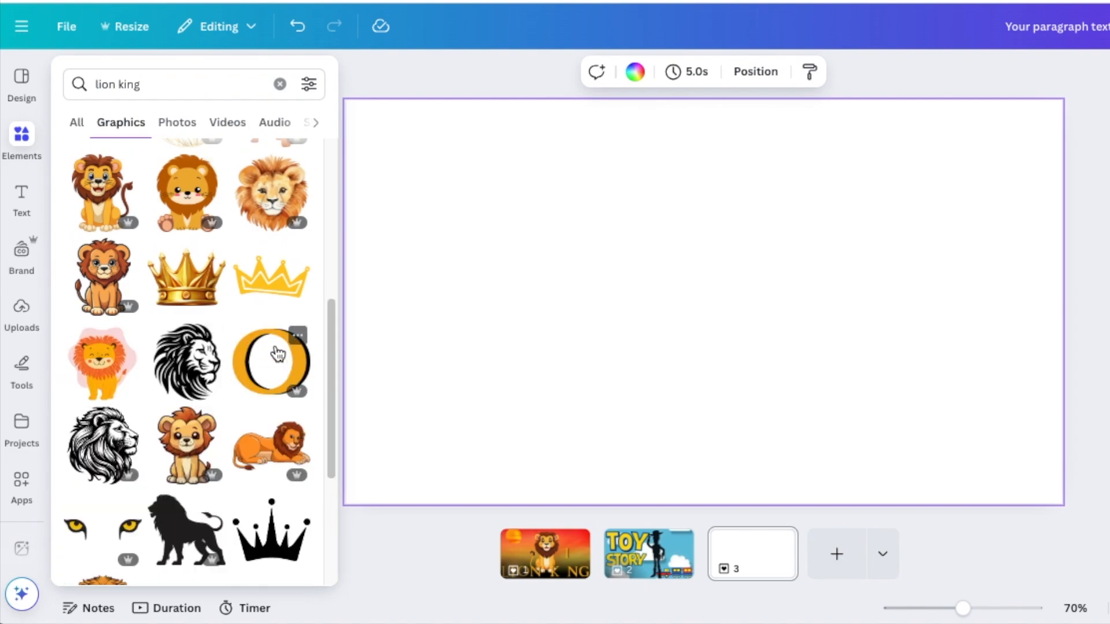
mouse_move(273, 361)
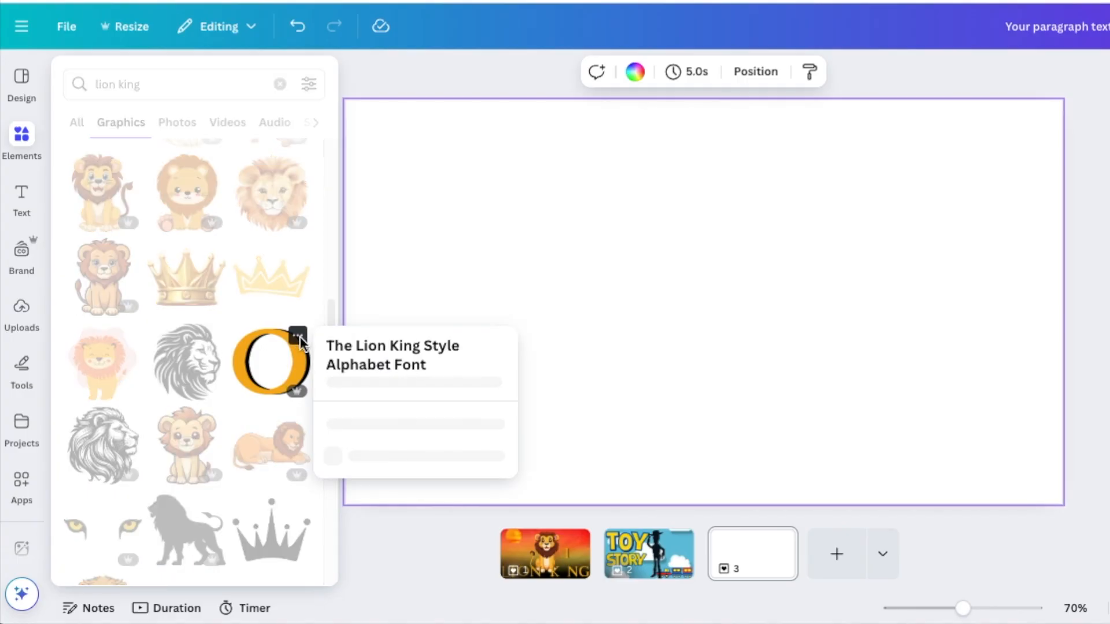
left_click(297, 335)
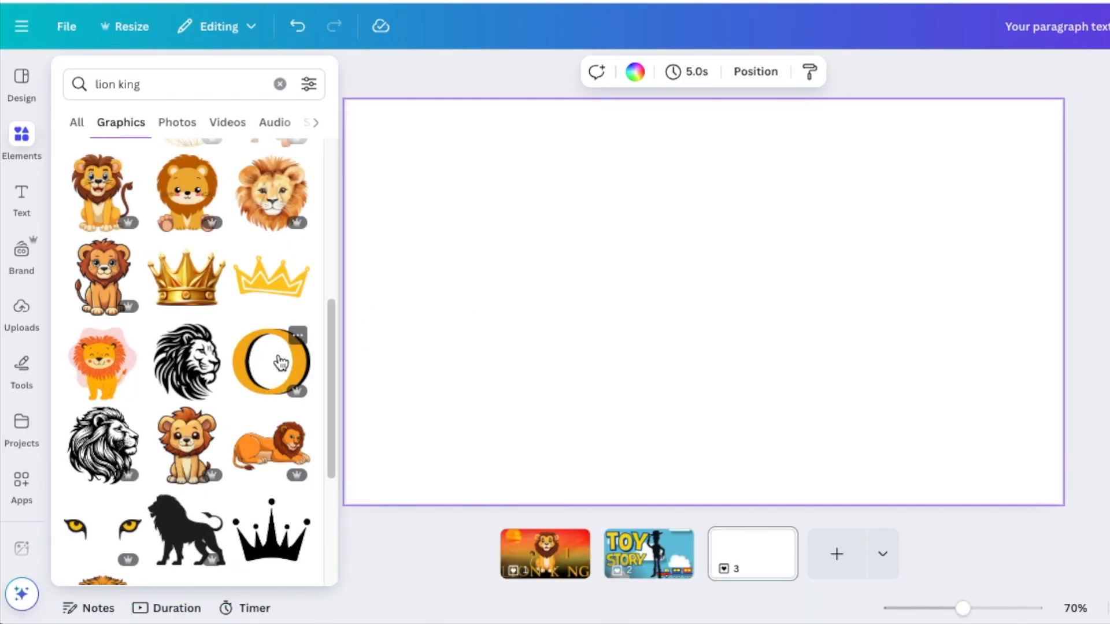
Add the golden O to the page and view its Lion King-style alphabet collection.
left_click(271, 361)
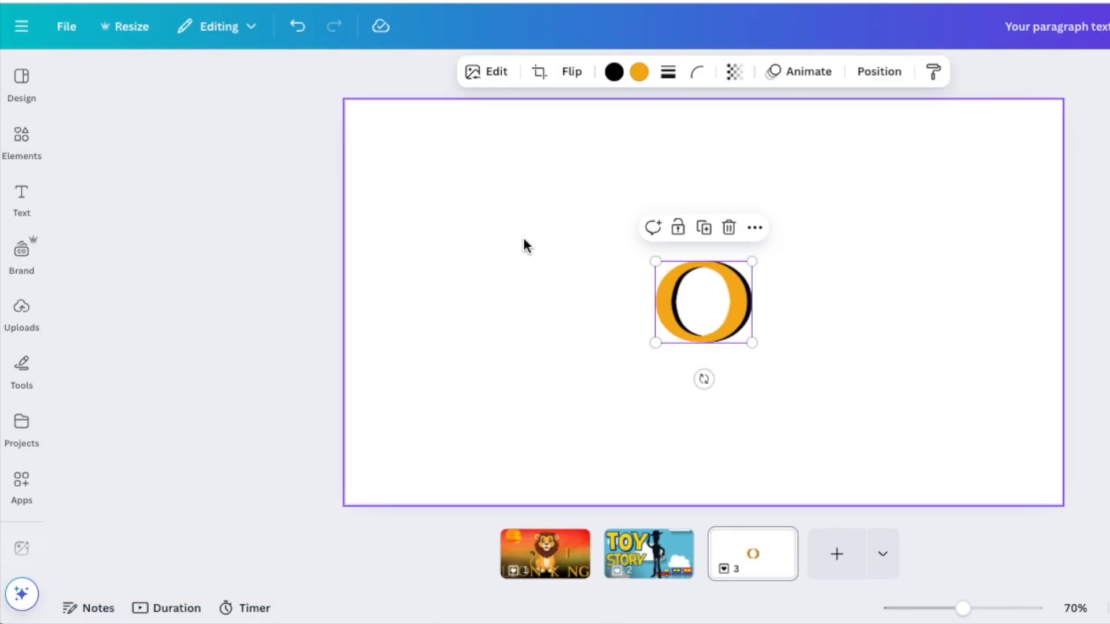
mouse_move(753, 227)
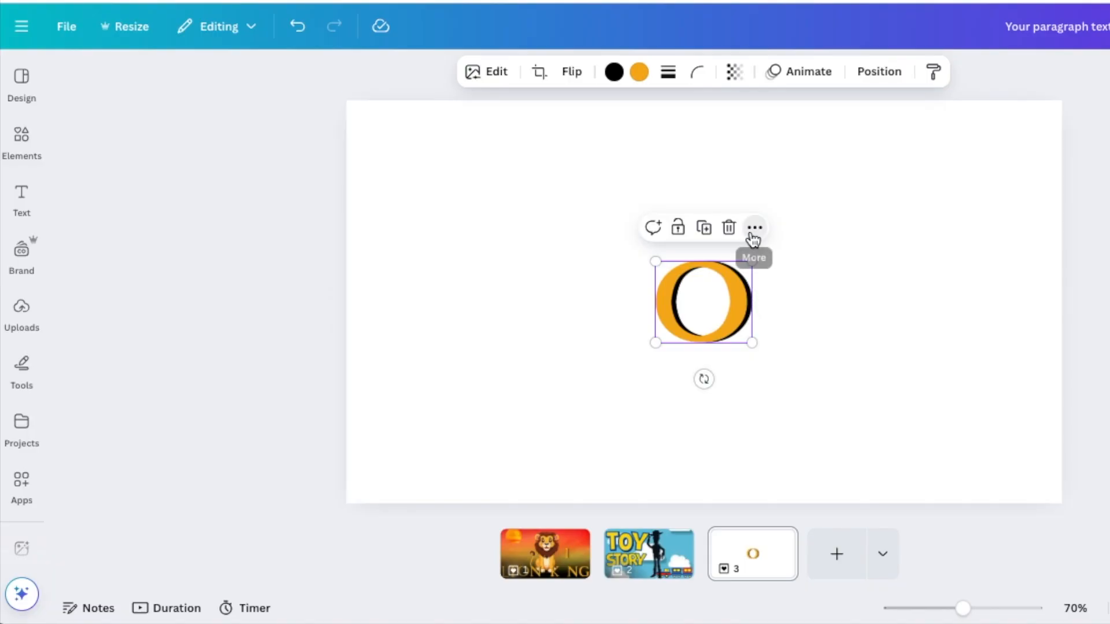
left_click(754, 228)
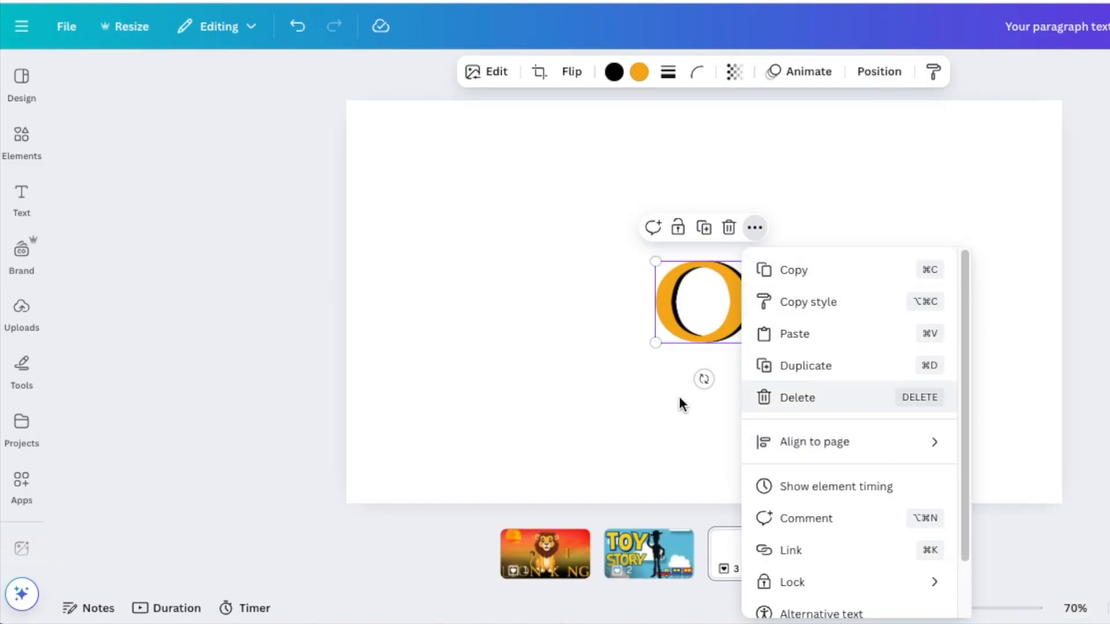
left_click(680, 403)
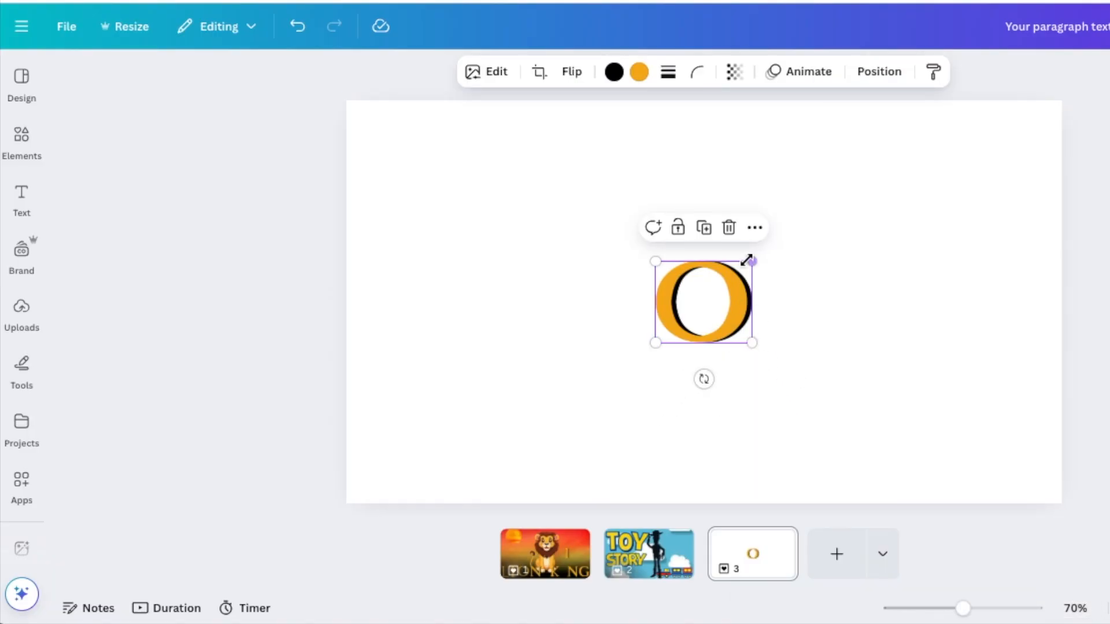
left_click(754, 227)
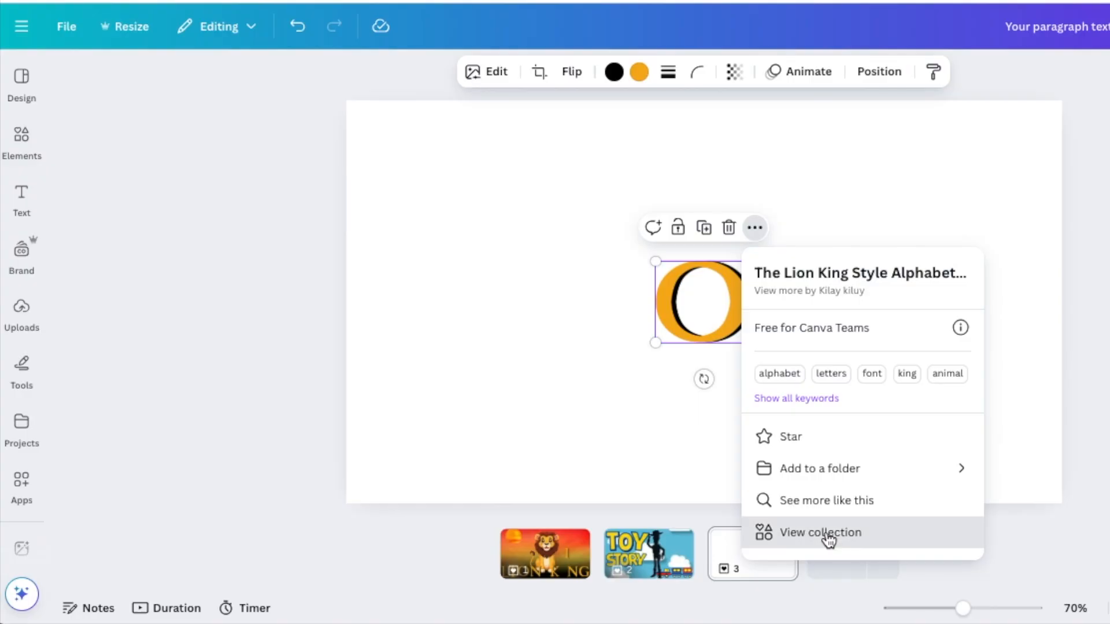
left_click(821, 532)
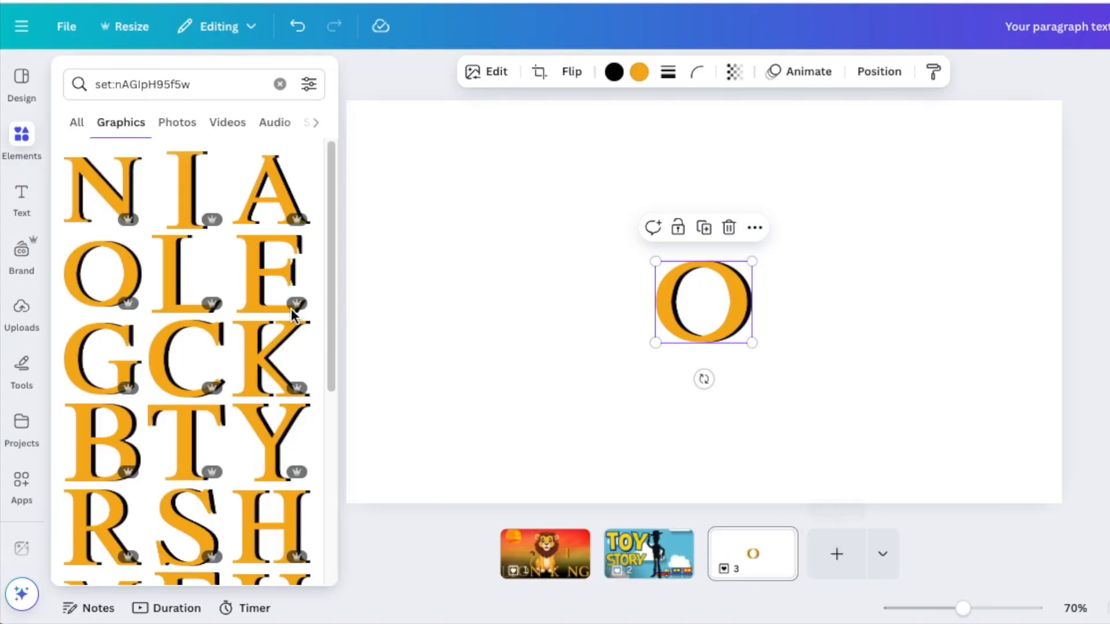
scroll("down", 3)
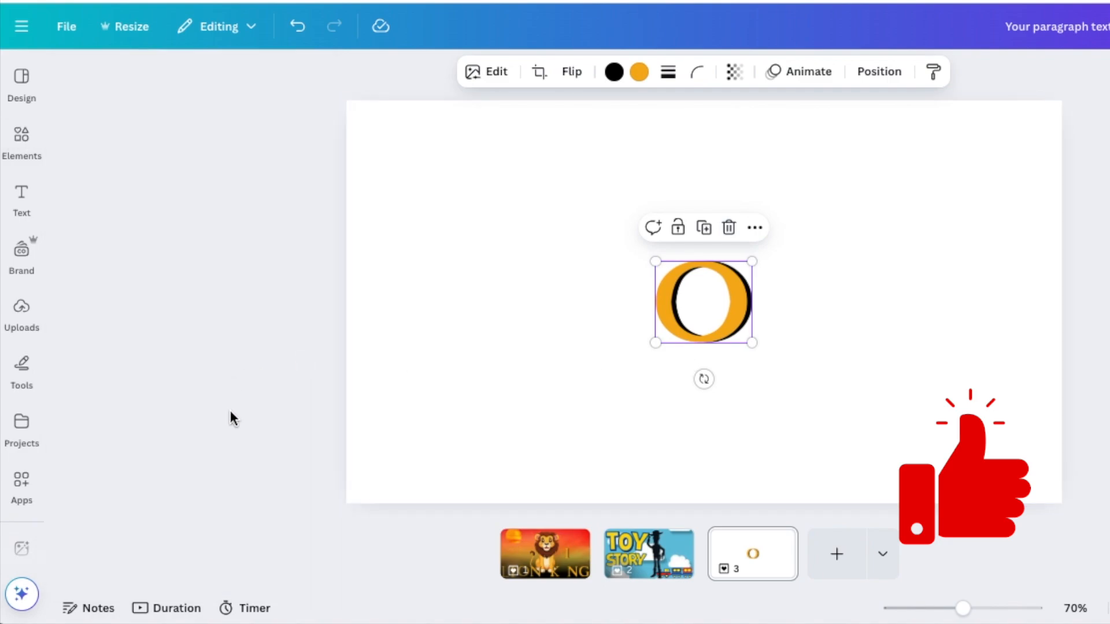
Add the golden G from the same alphabet collection and clear the collection search.
left_click(755, 228)
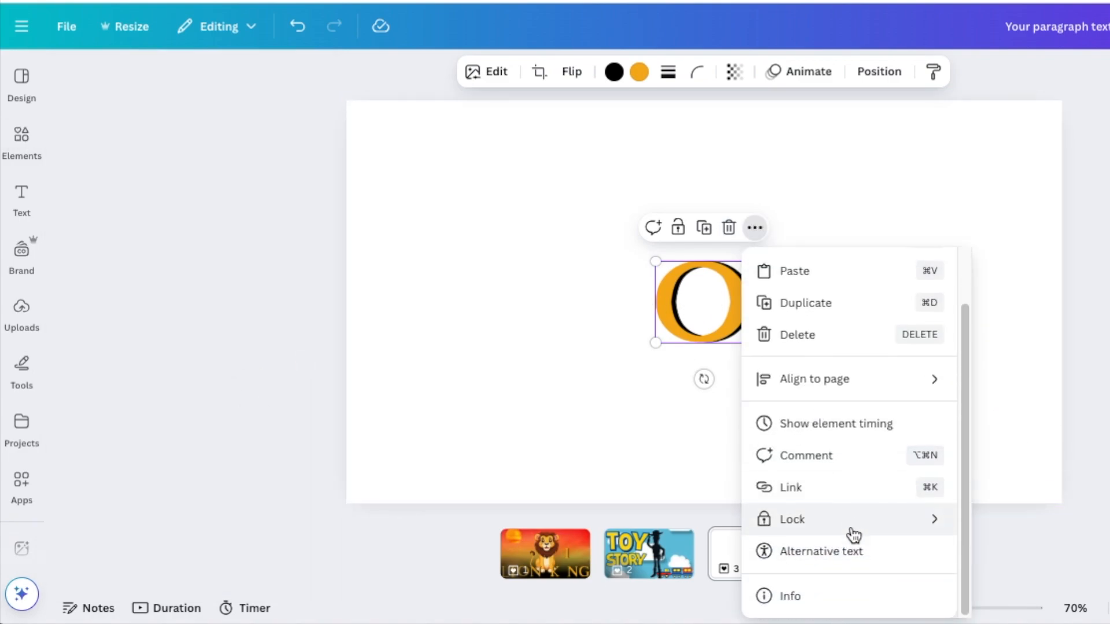
left_click(22, 141)
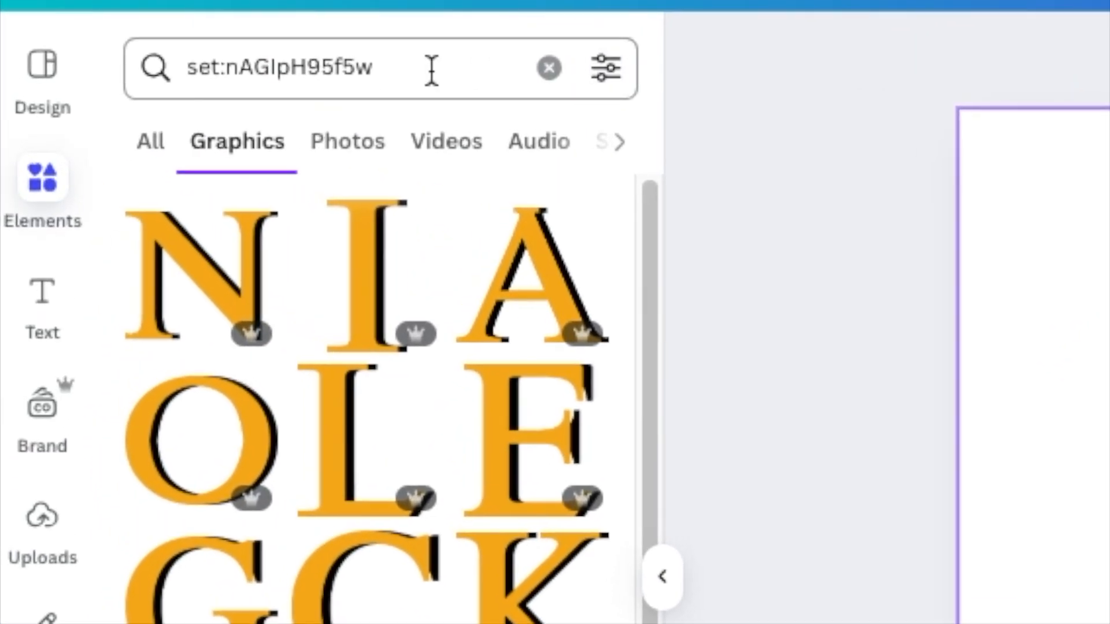
left_click(320, 68)
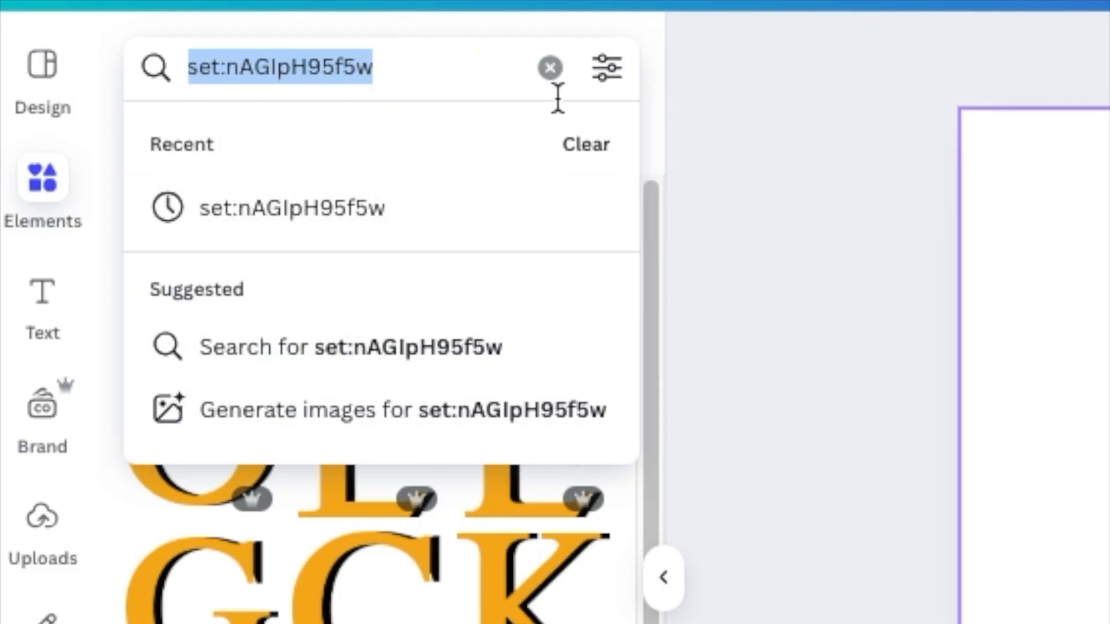
left_click(551, 68)
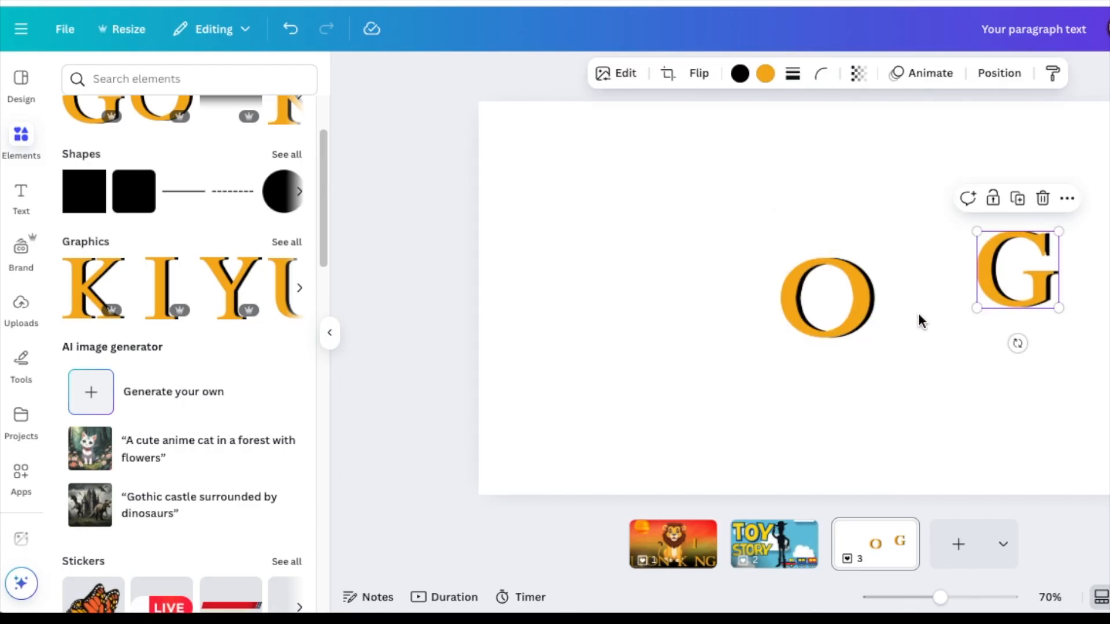
Search 'toy story' and place the blue-and-yellow E letter left of the golden O and G.
left_click(176, 79)
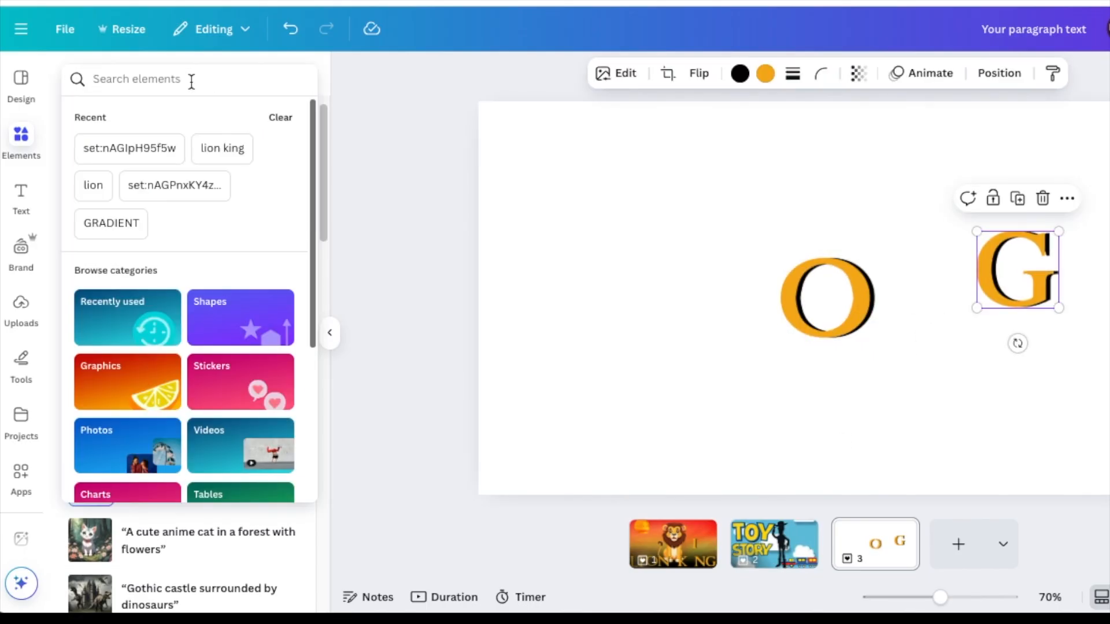
type("toy")
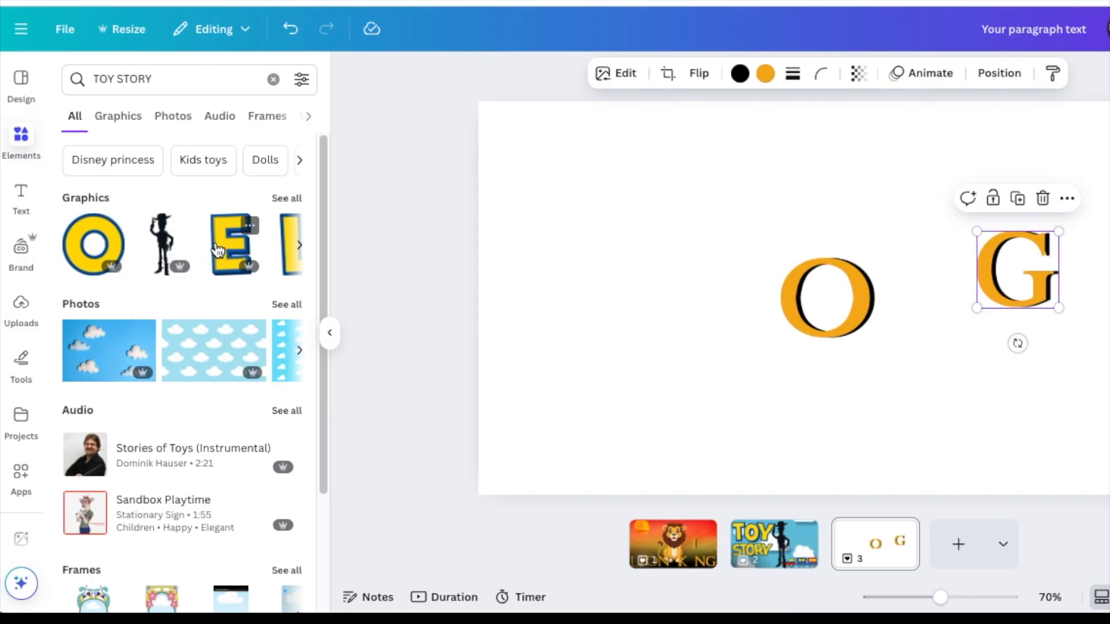
left_click(234, 244)
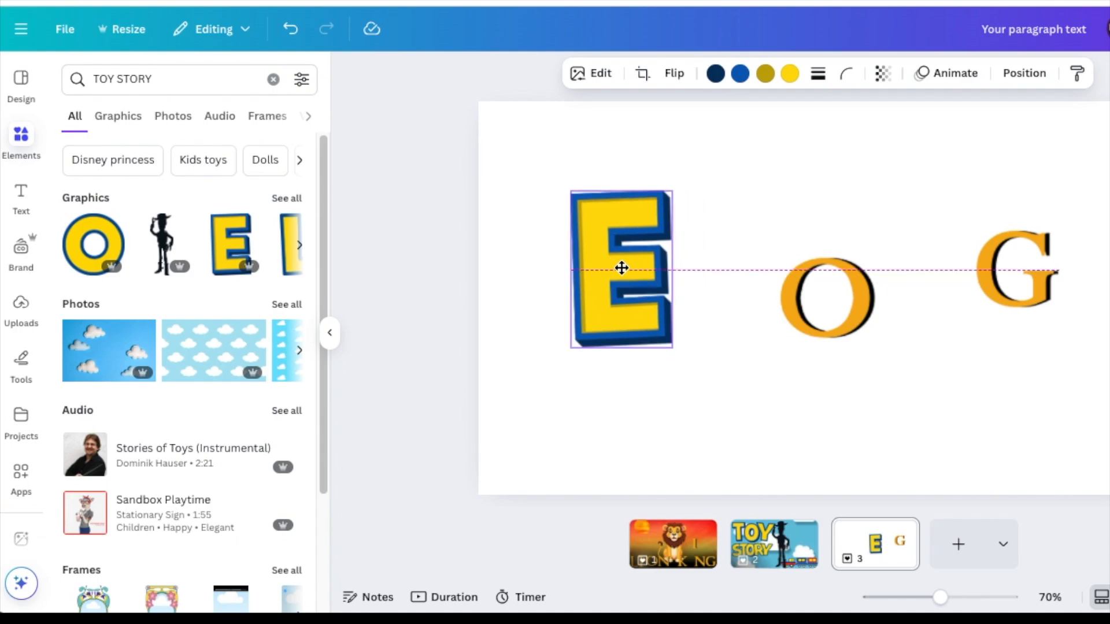
left_click(118, 116)
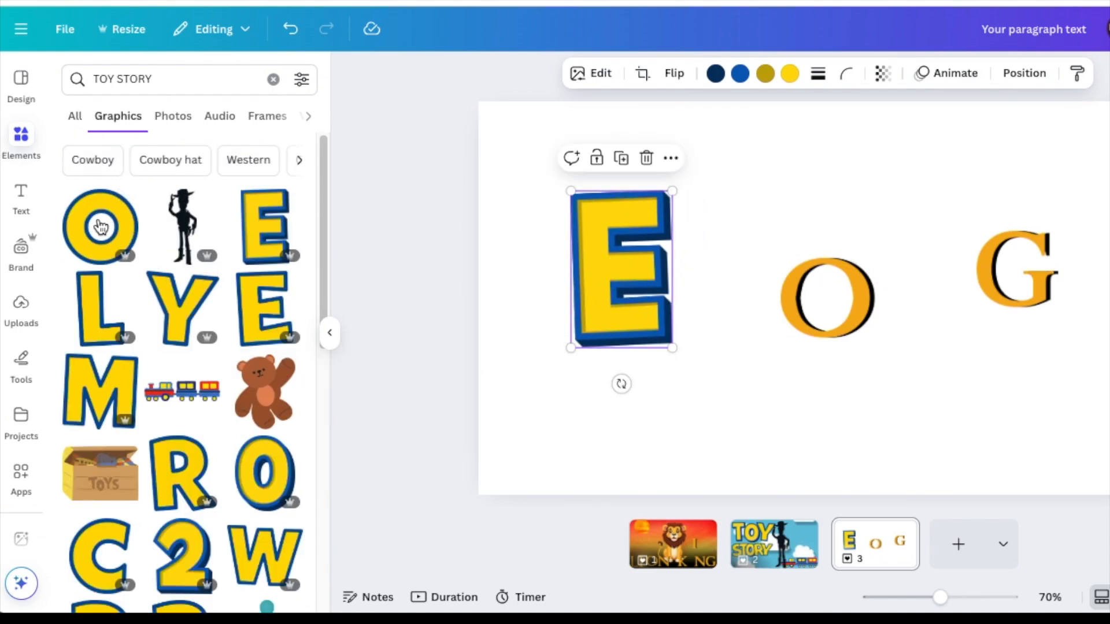
scroll("down", 3)
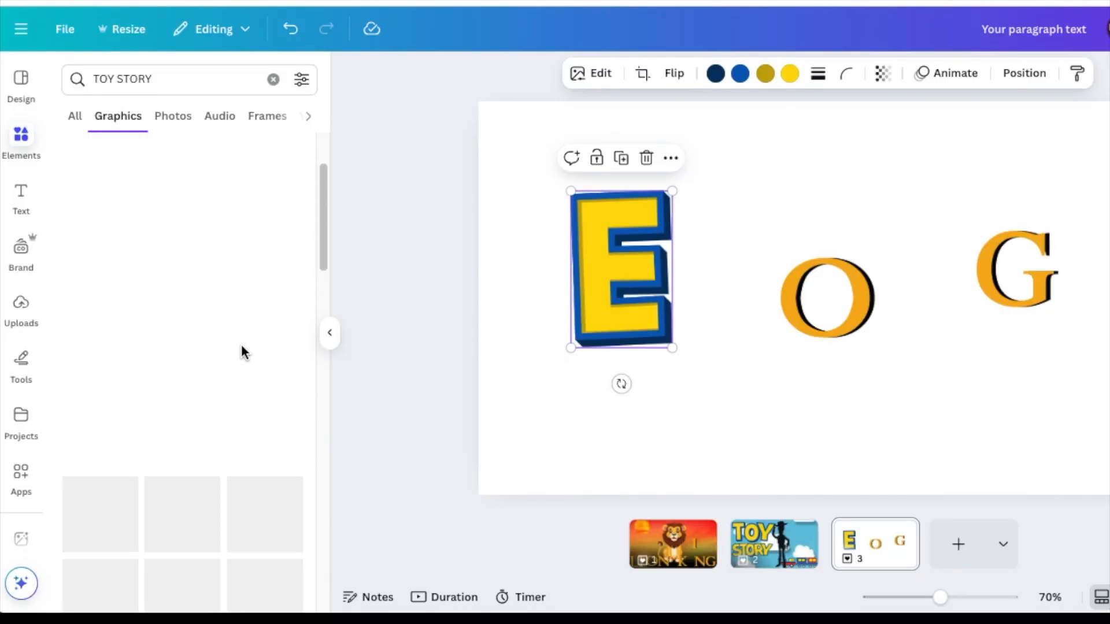
Search 'barbie' graphics, add the pink B letter, and append a blank fourth page.
type("b")
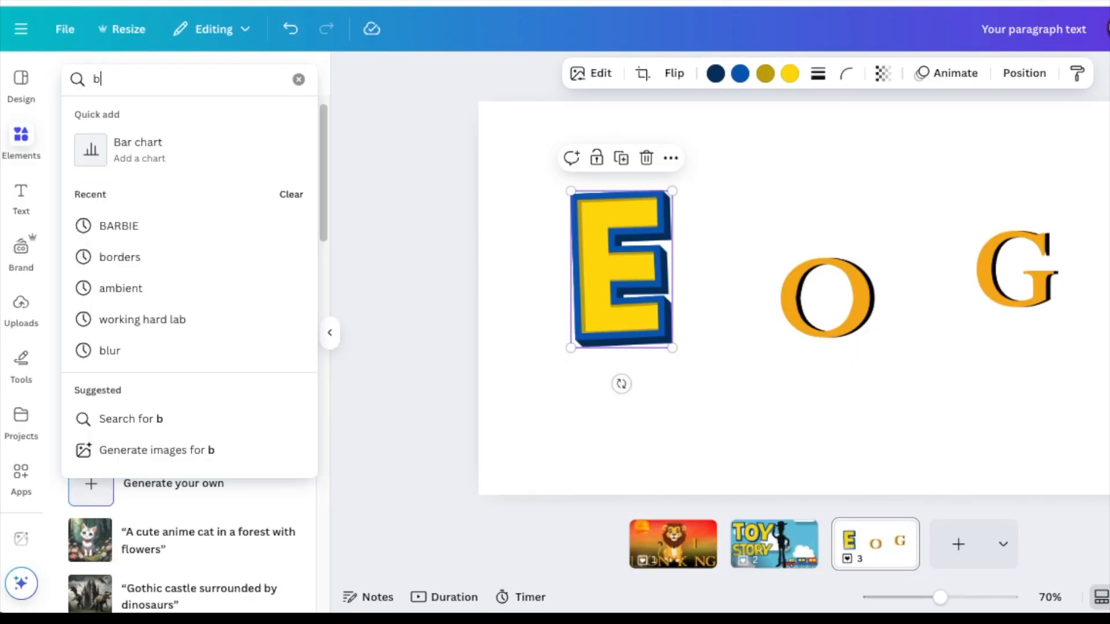
type("barbie")
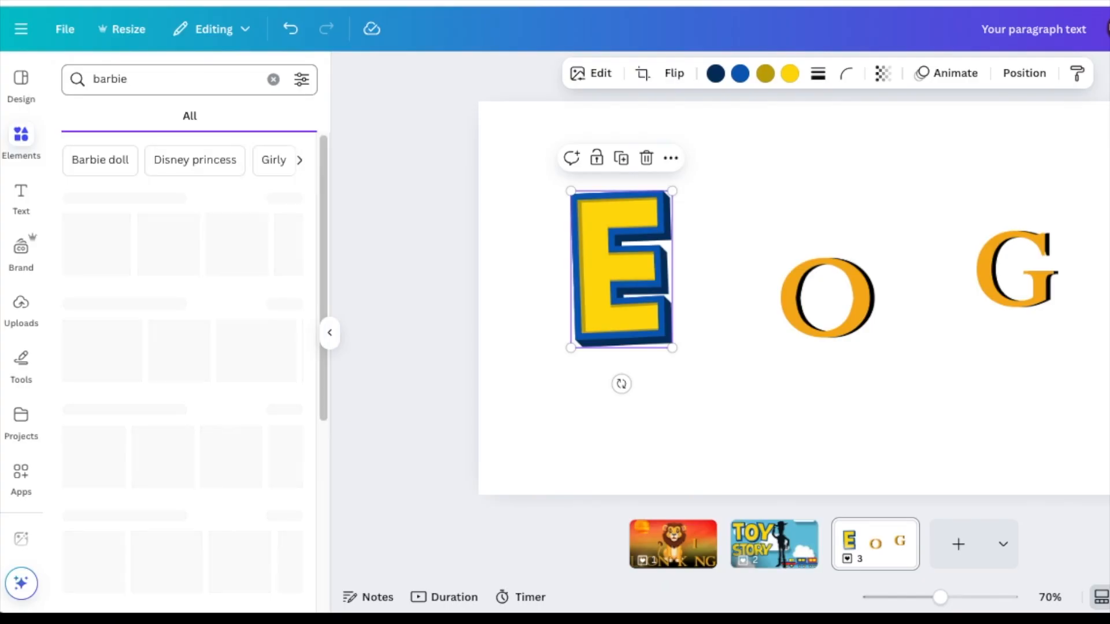
left_click(118, 116)
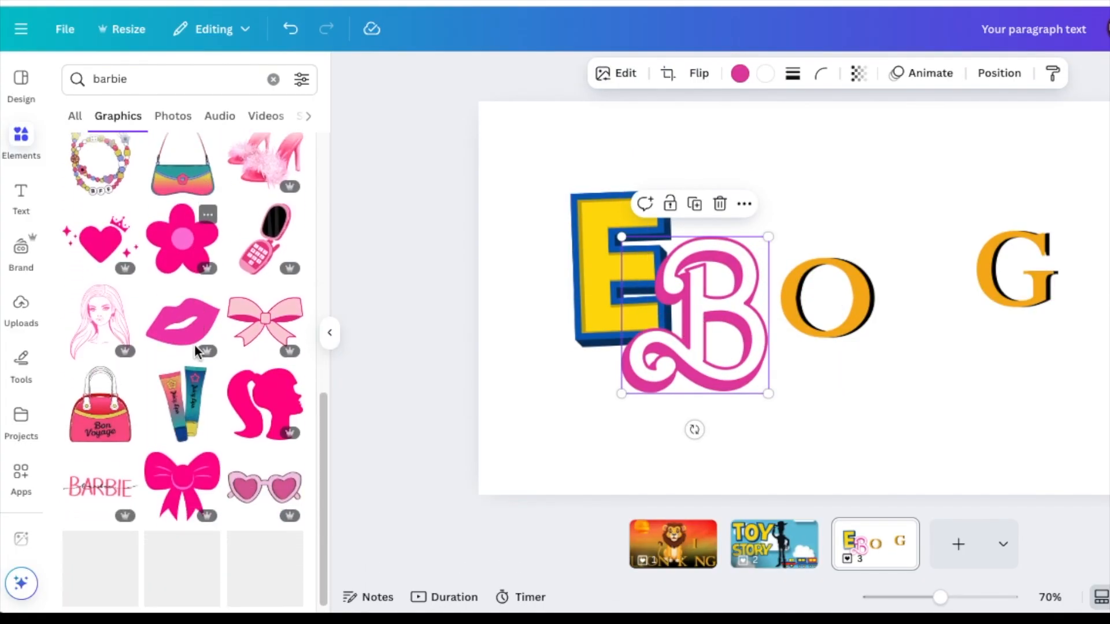
scroll("down", 3)
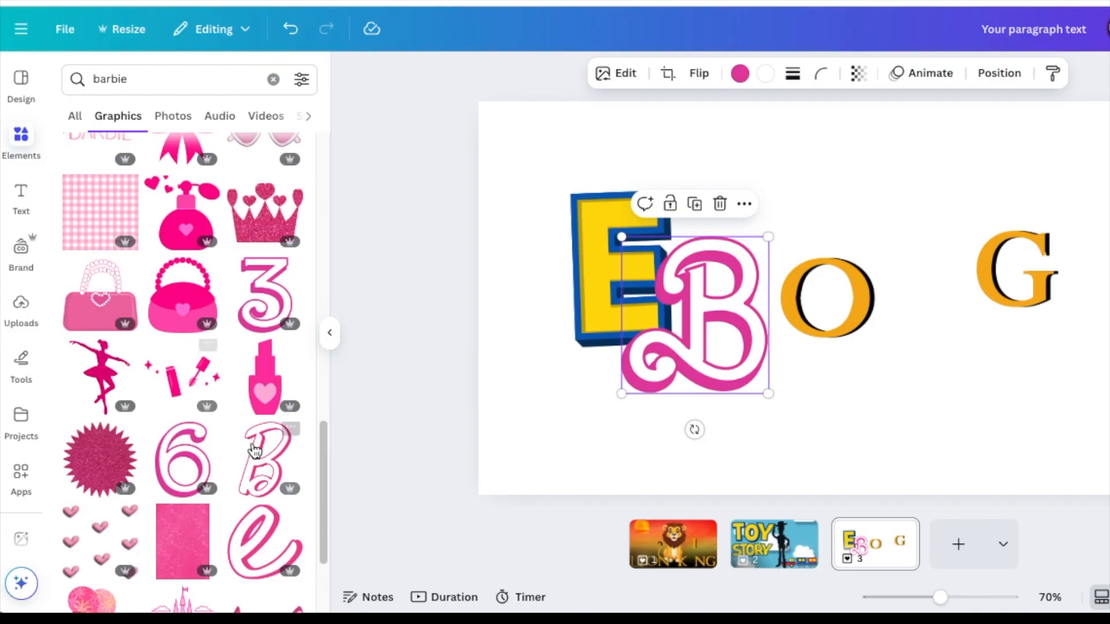
scroll("down", 3)
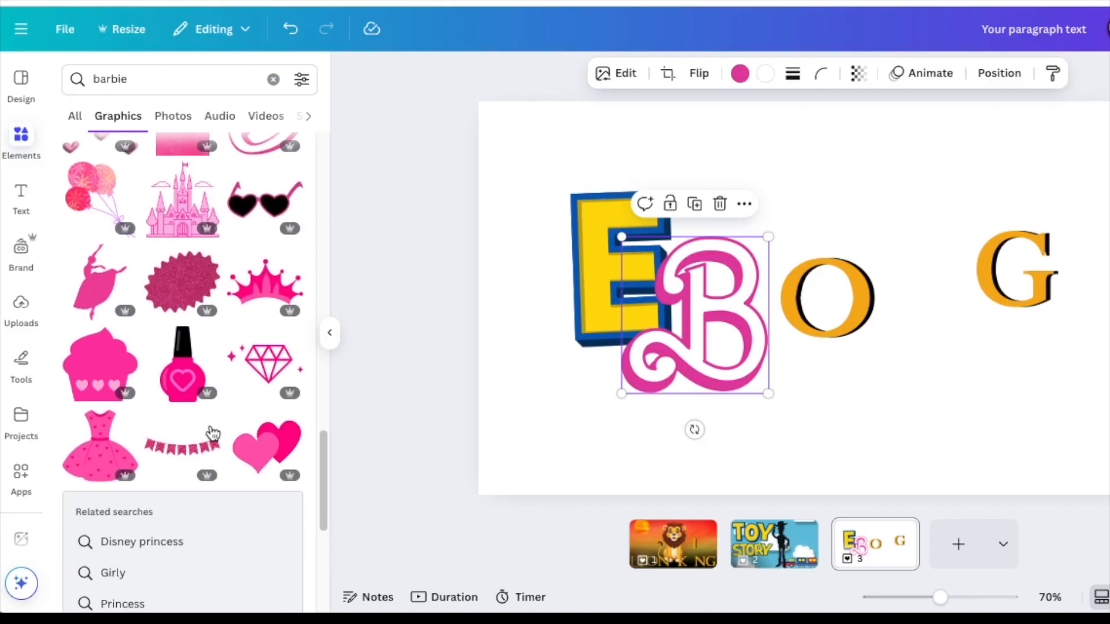
scroll("down", 3)
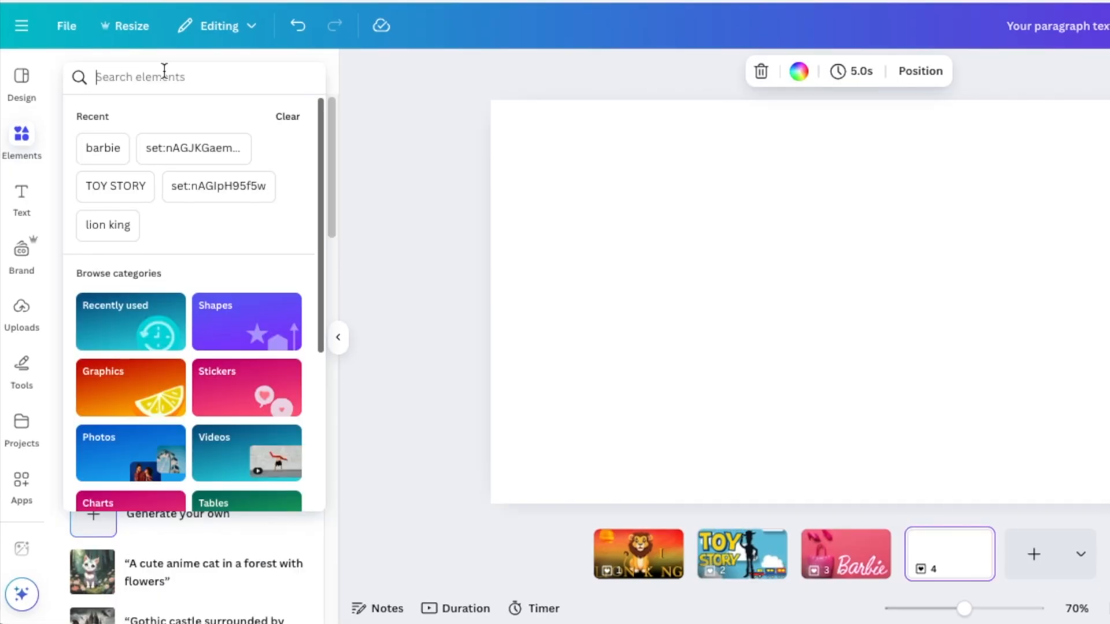
Search 'spongebob' graphics and place the yellow sponge-textured S on page 4.
type("sponge")
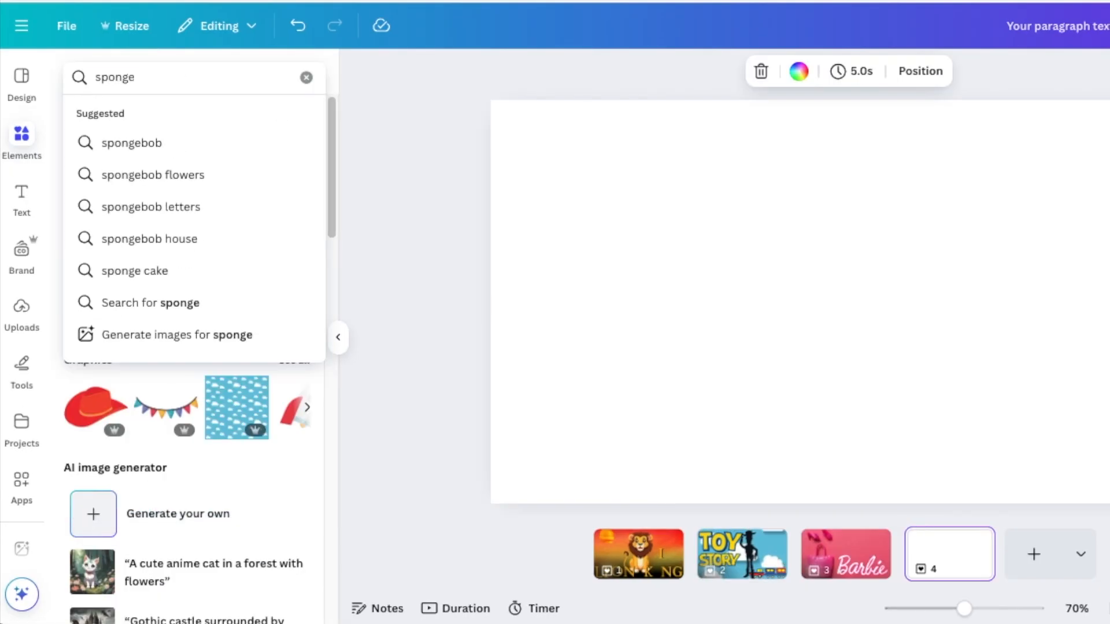
left_click(131, 142)
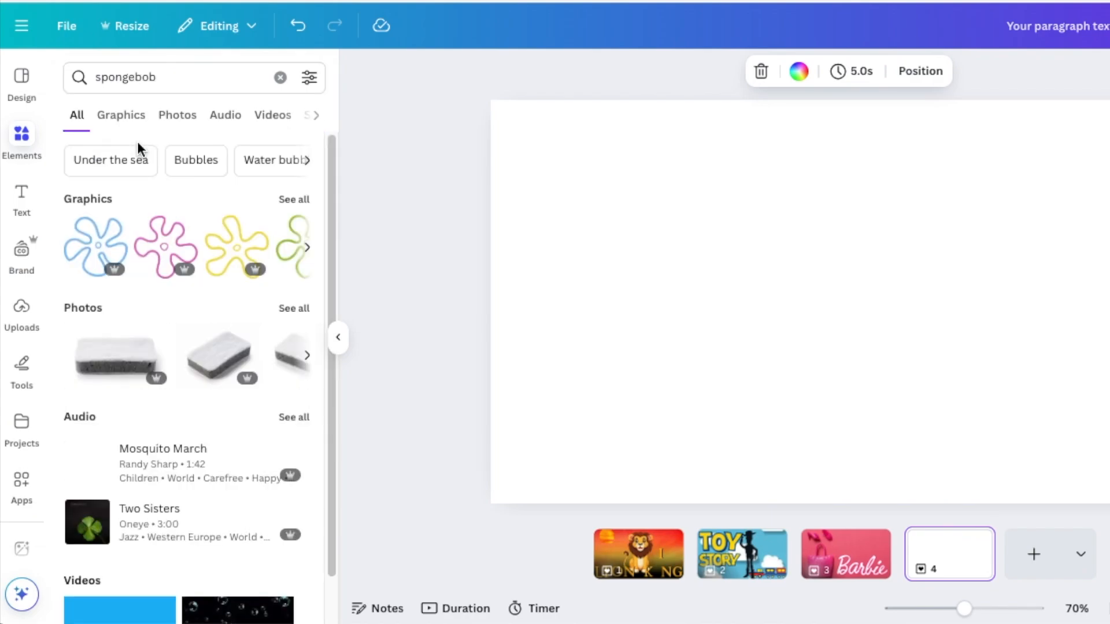
left_click(120, 114)
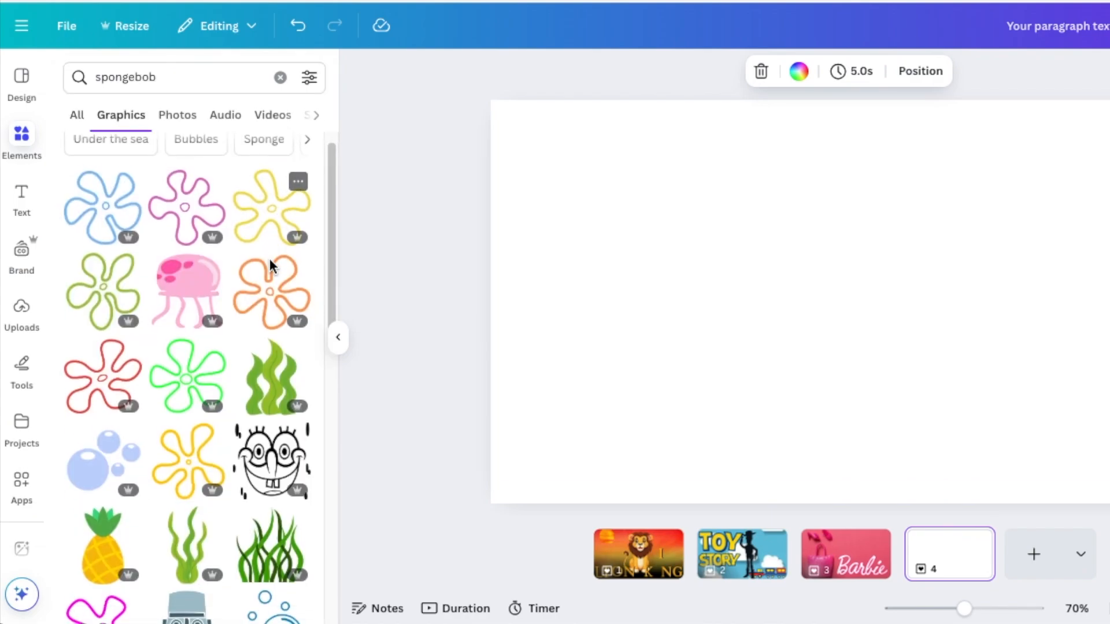
scroll("down", 3)
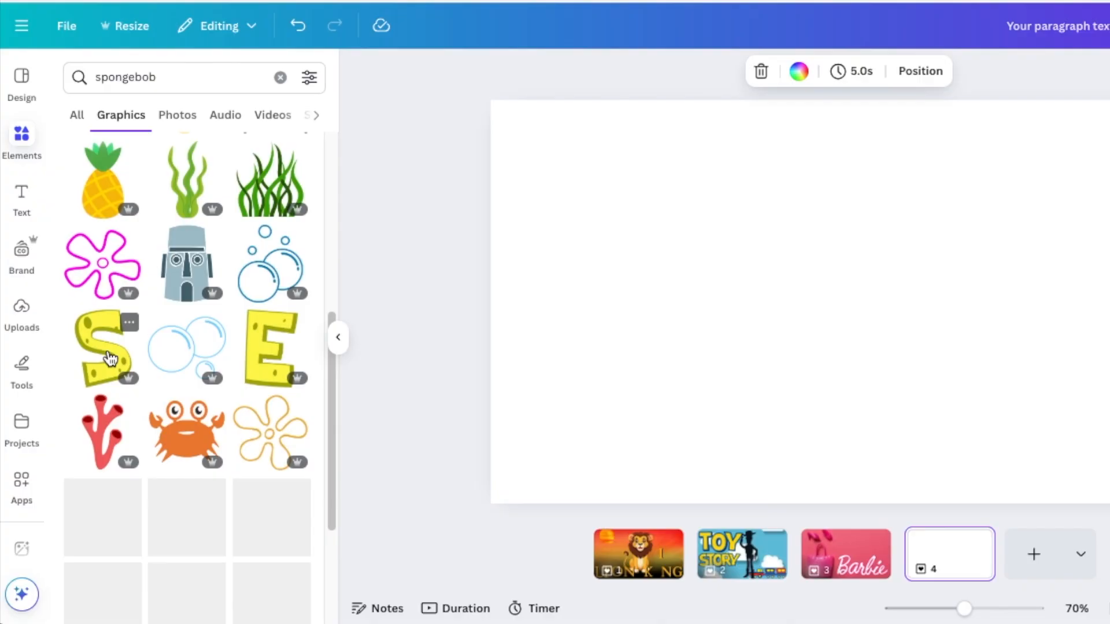
left_click(103, 350)
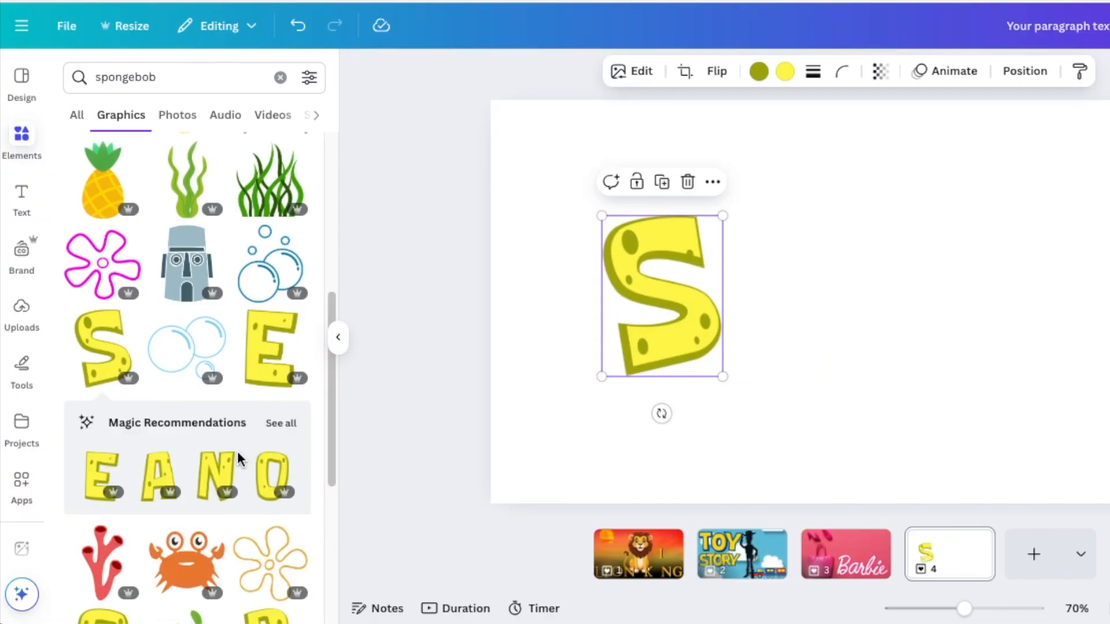
mouse_move(304, 447)
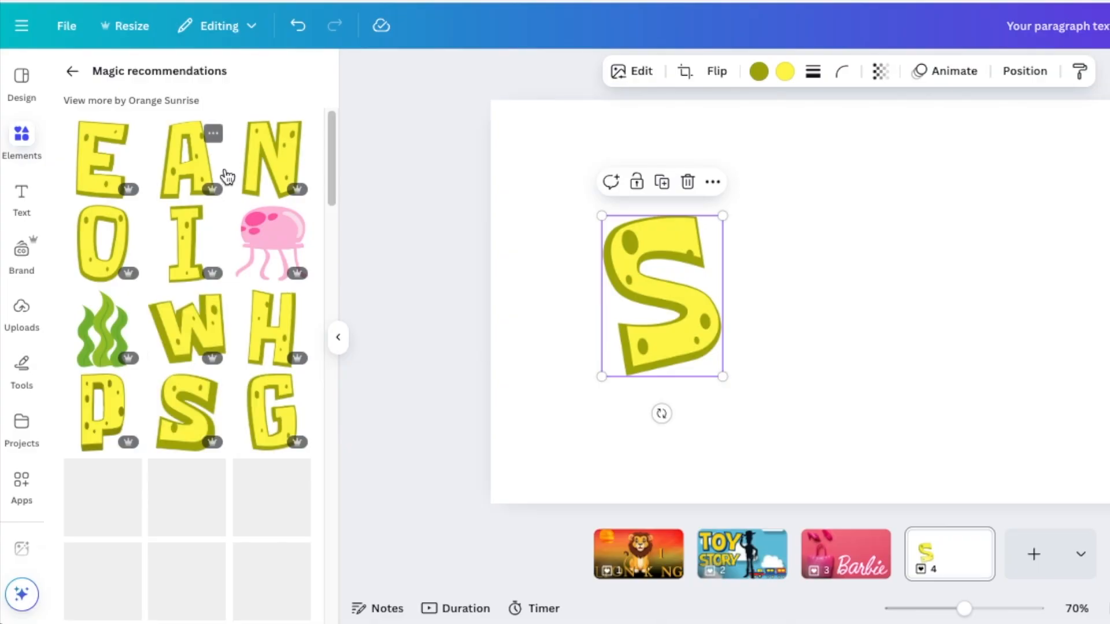
scroll("down", 3)
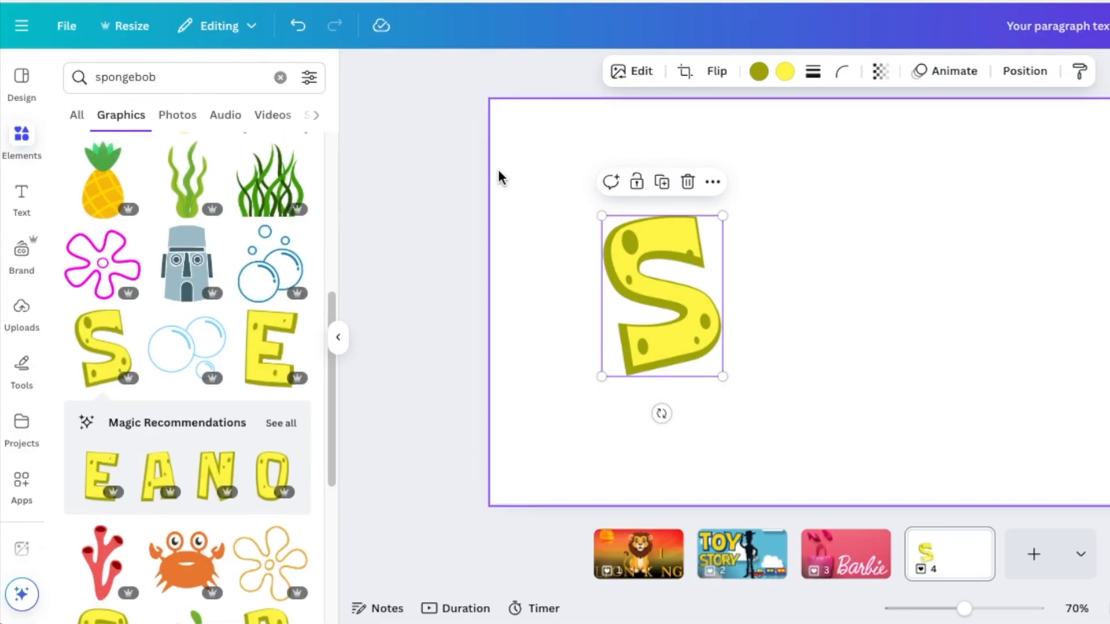
left_click(714, 182)
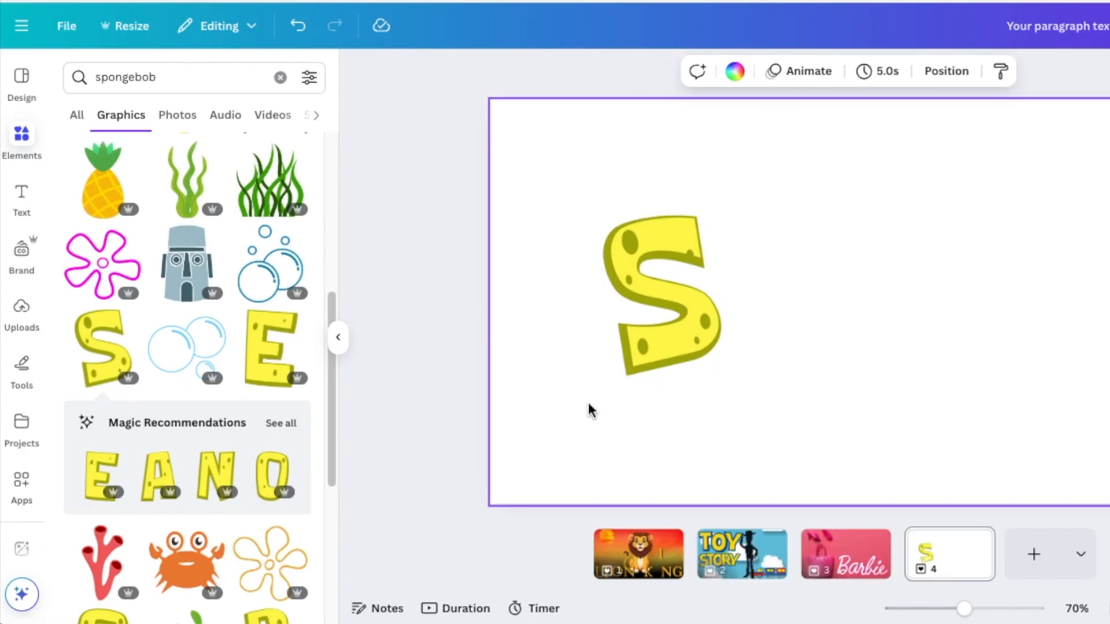
left_click(280, 78)
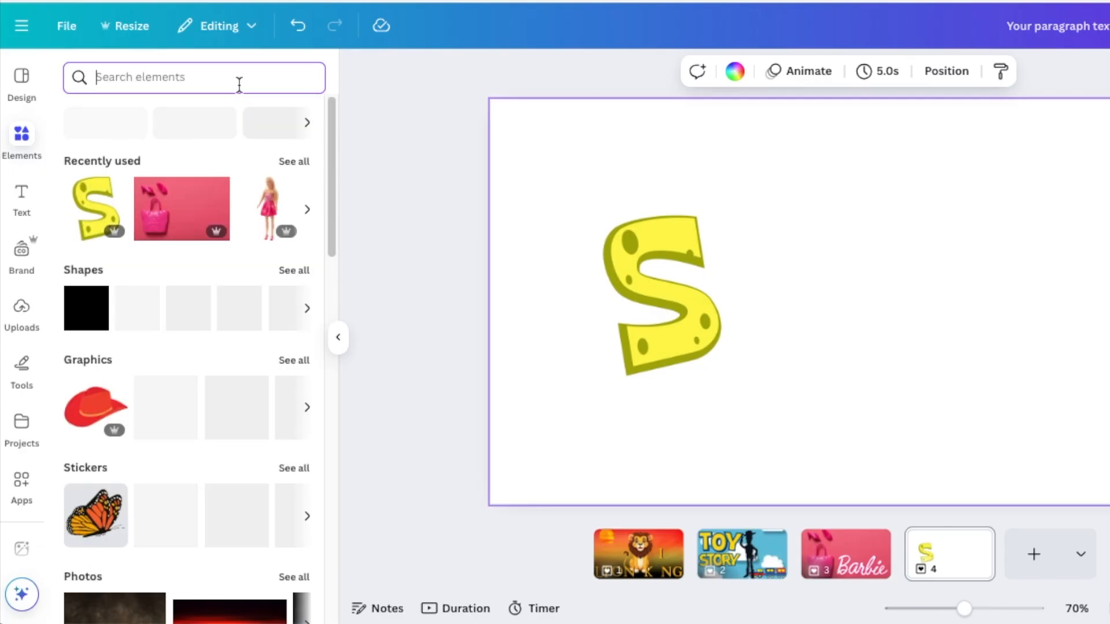
Search 'moana' graphics and add the blue A letter beside the sponge S.
type("l")
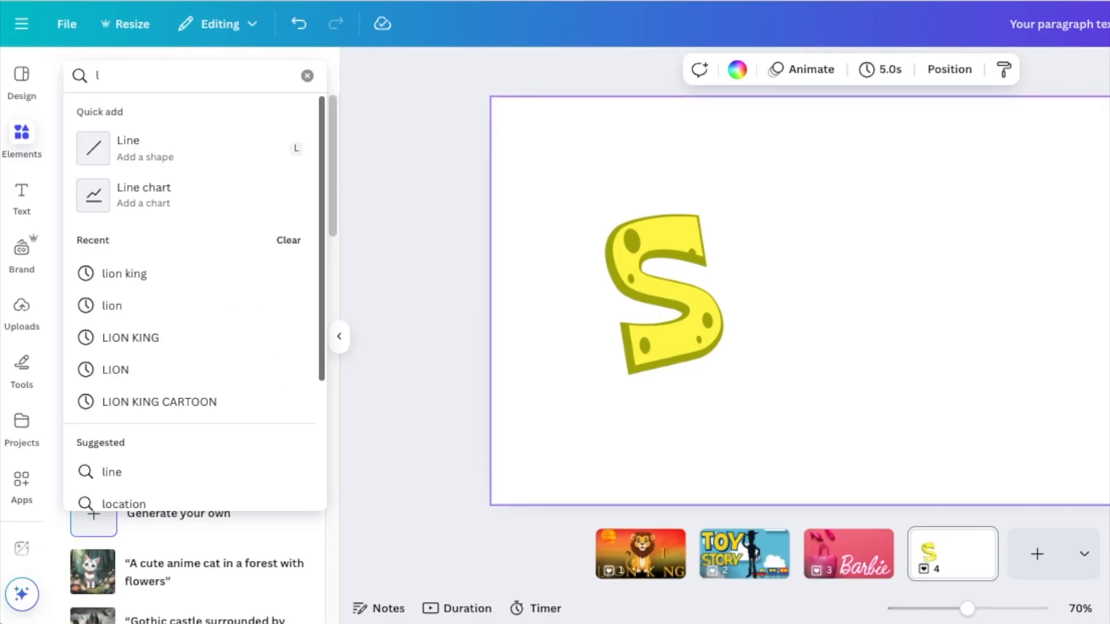
type("moana")
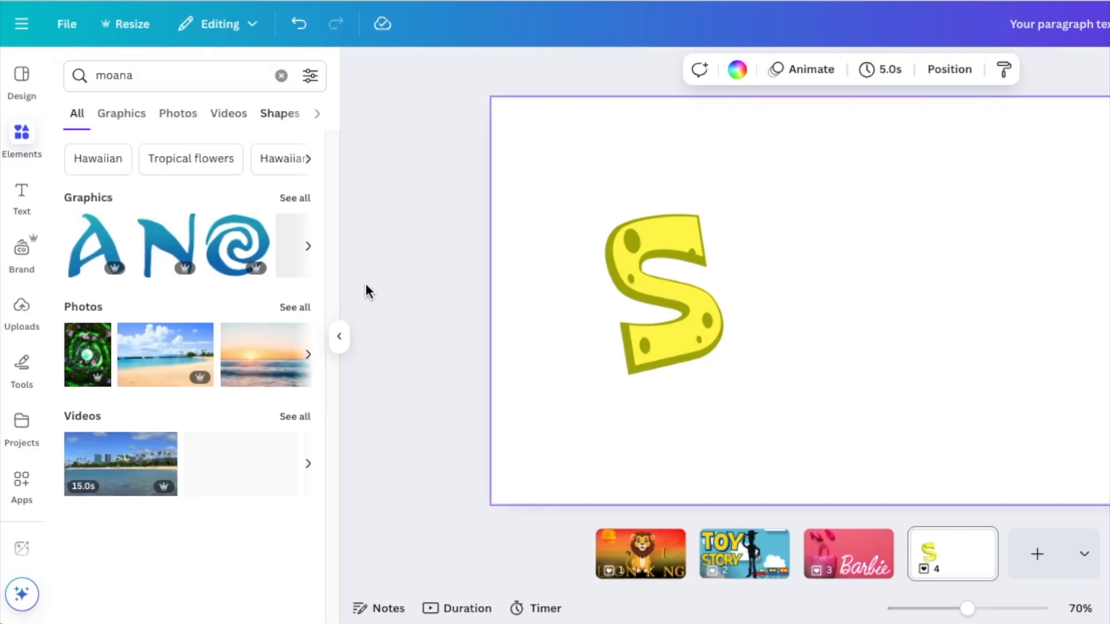
left_click(122, 113)
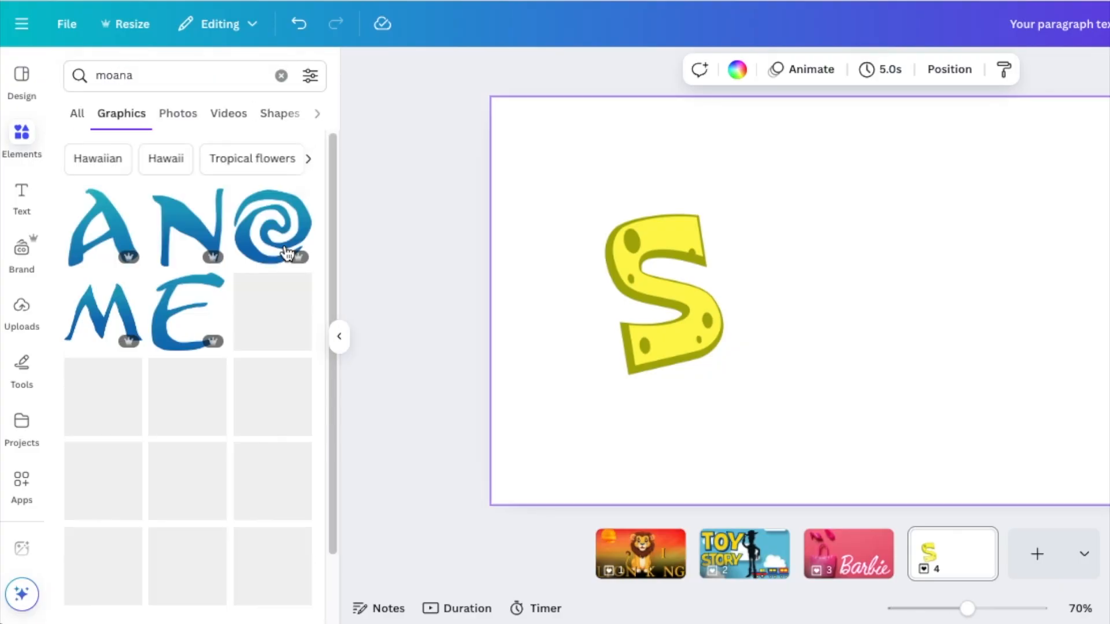
scroll("down", 3)
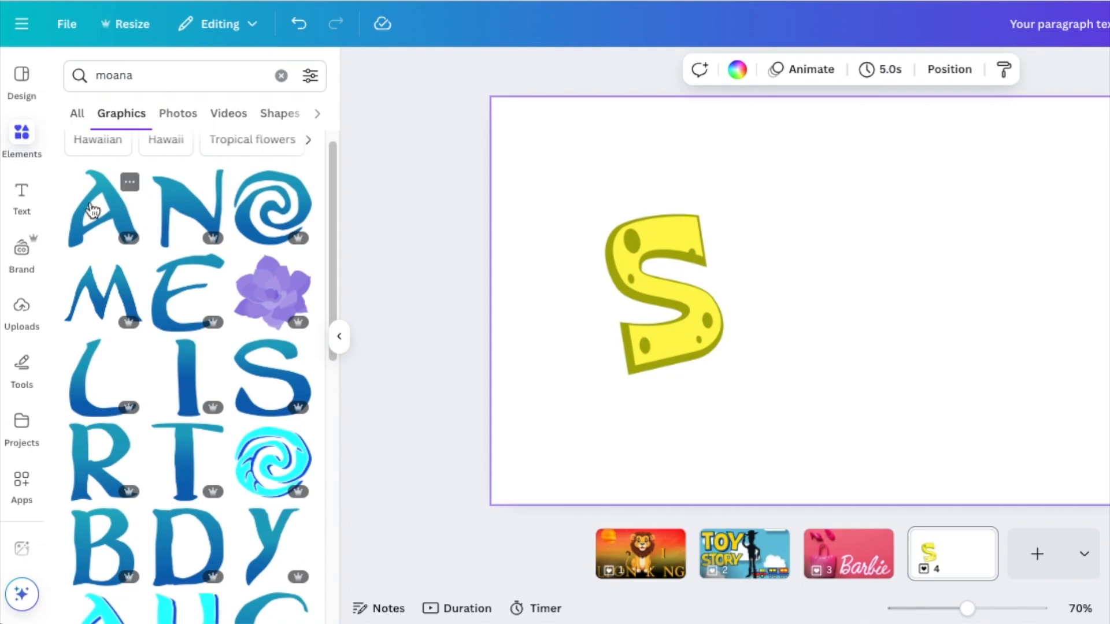
left_click(105, 209)
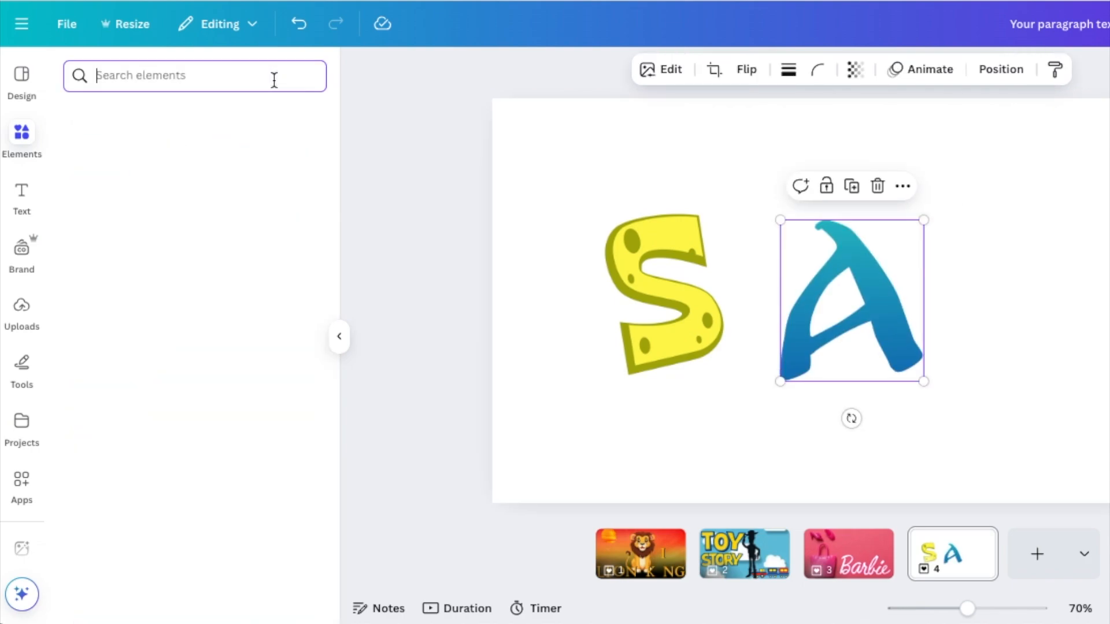
Add outlined Lego-style E and B letters, then a pink Powerpuff Girls-style P over the S.
type("lego")
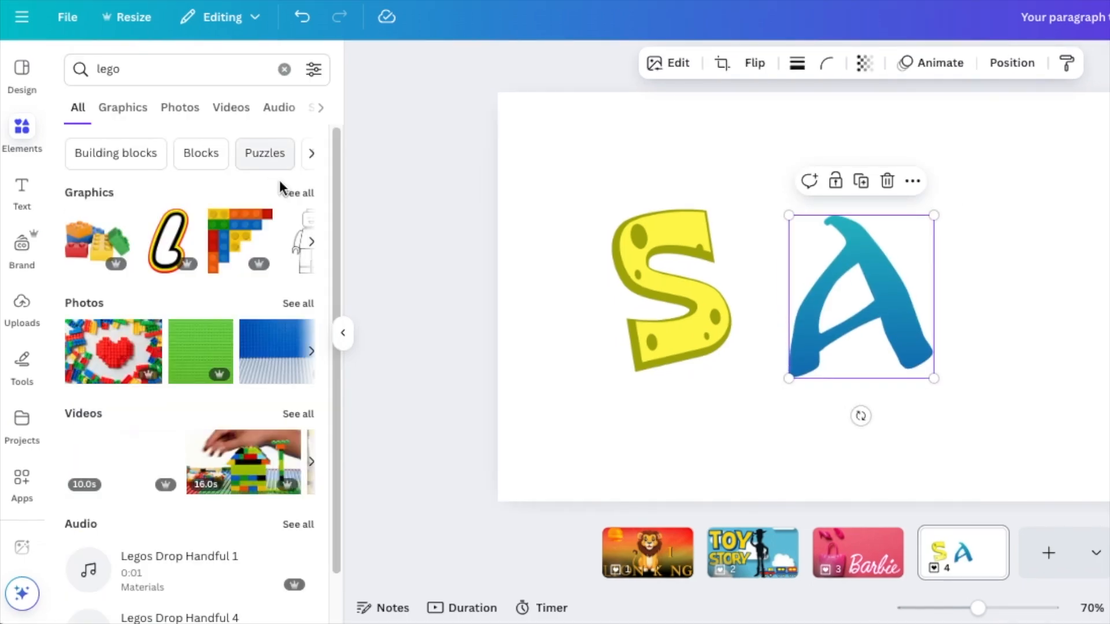
left_click(123, 107)
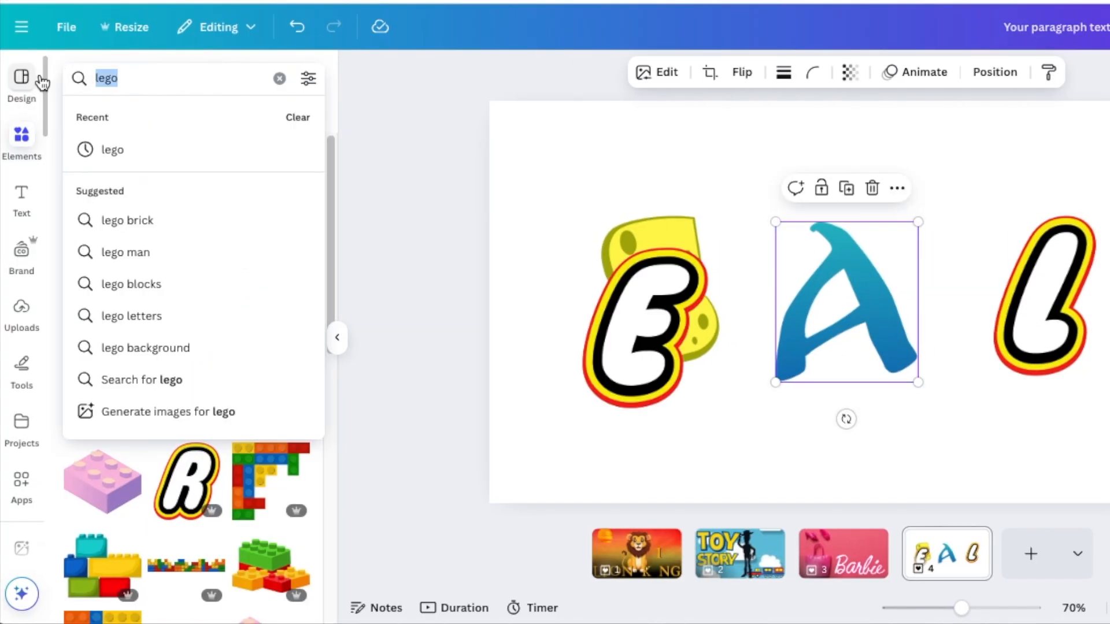
type("powerpuff girls")
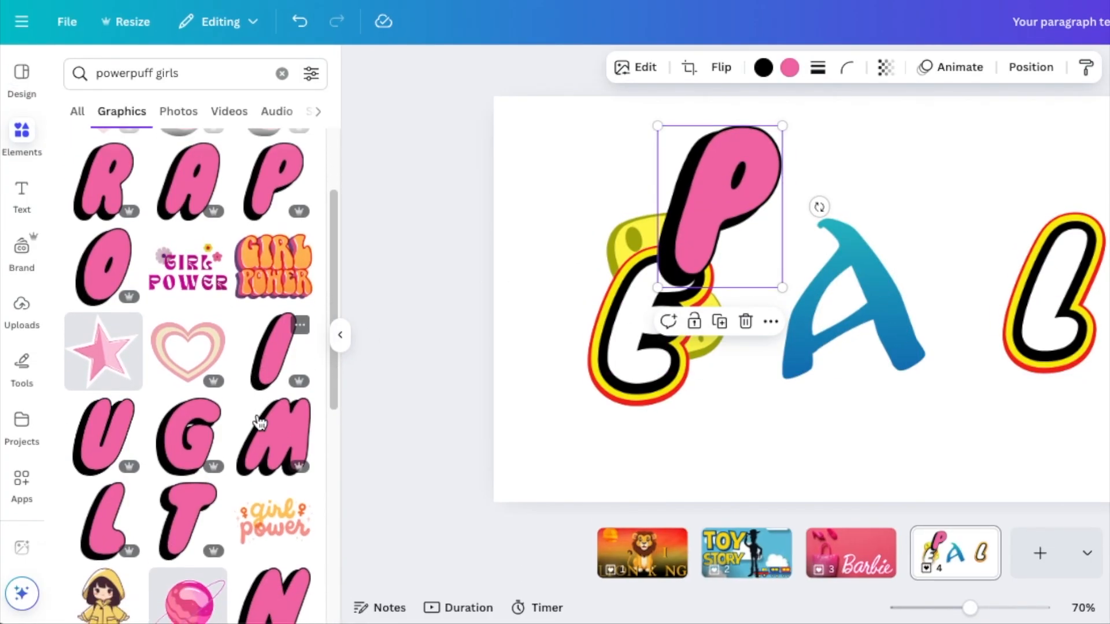
scroll("down", 3)
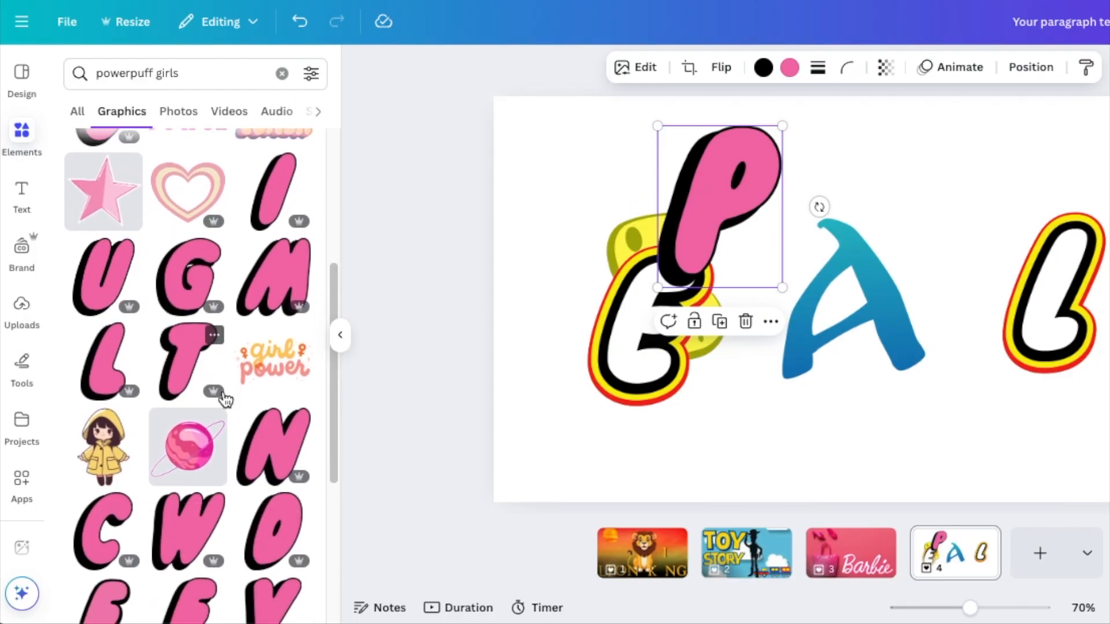
scroll("down", 3)
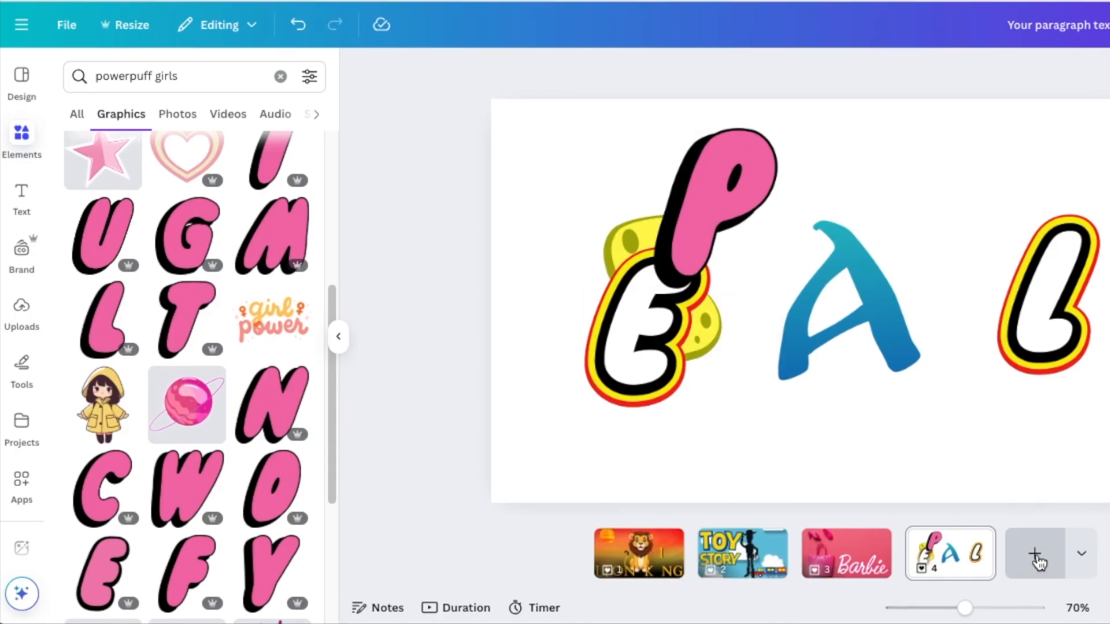
Add a page with a shrunken blue Super Mario-style S, browse its set, and append blank page 6.
left_click(1036, 554)
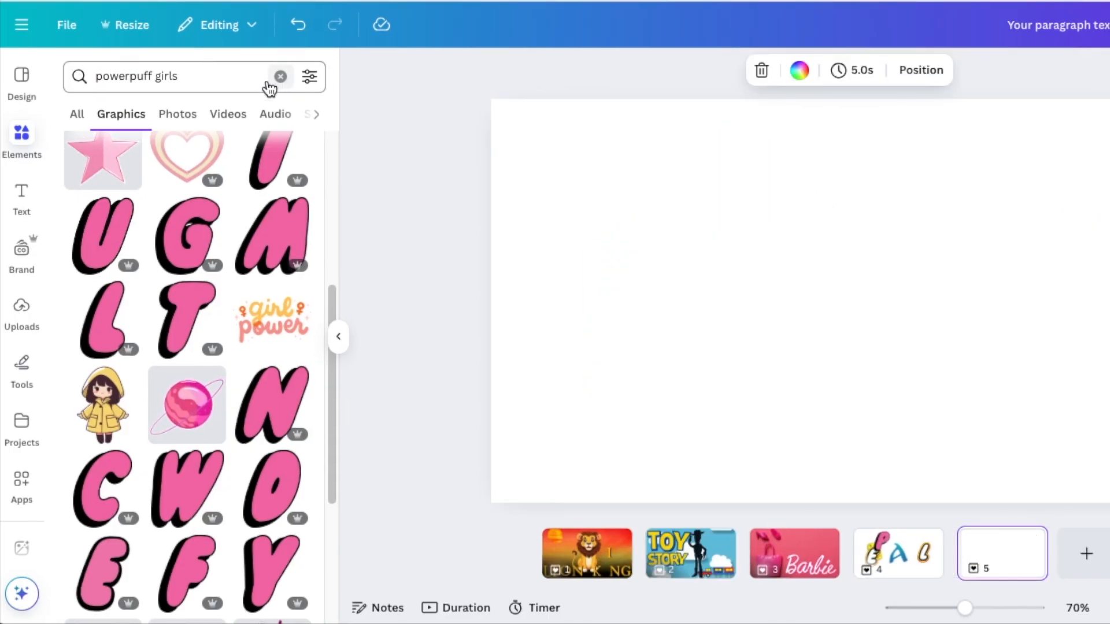
type("super mario")
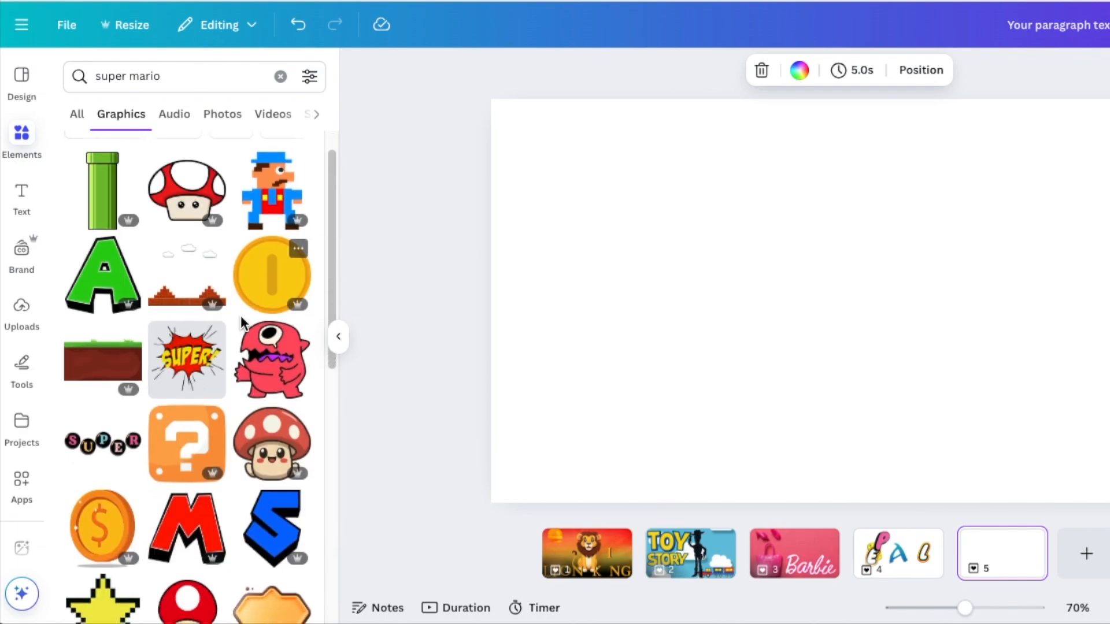
scroll("down", 3)
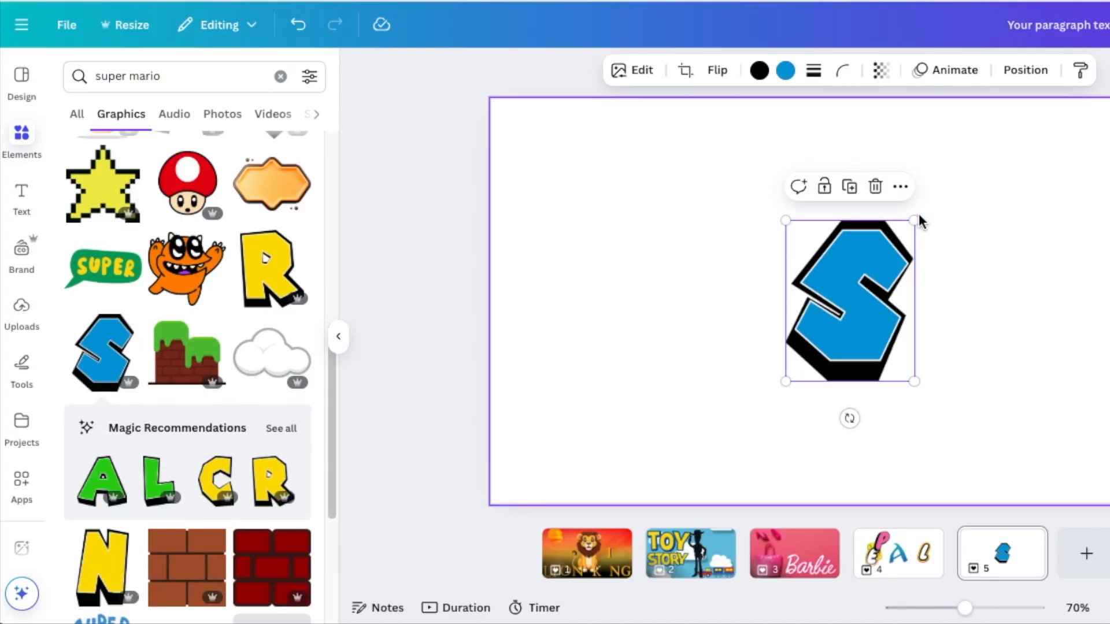
left_click_drag(916, 219, 871, 273)
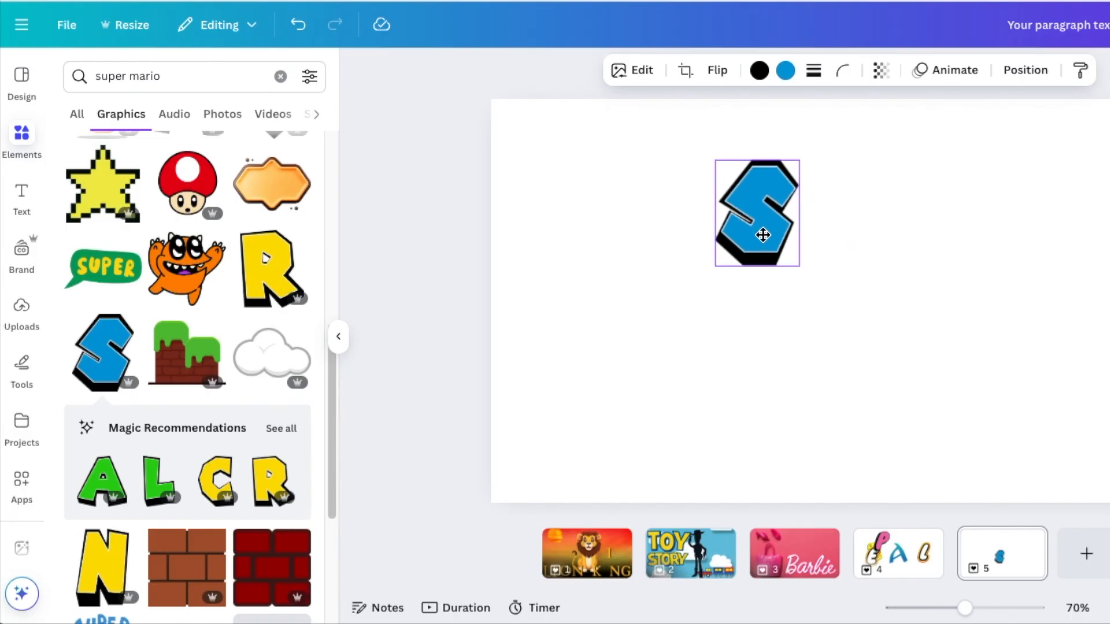
left_click(808, 126)
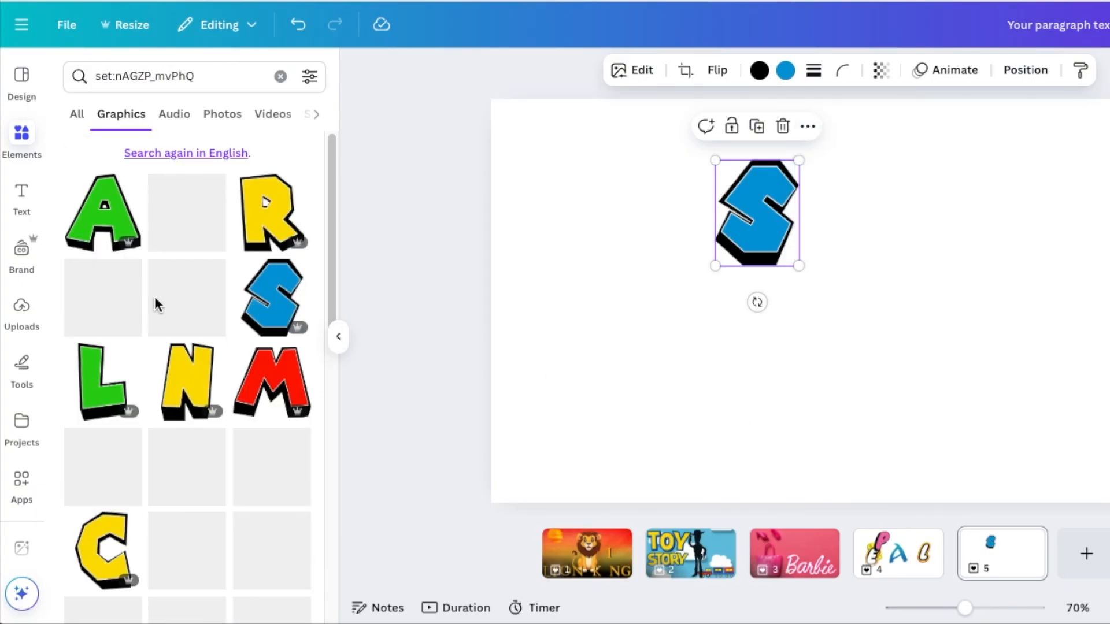
scroll("down", 3)
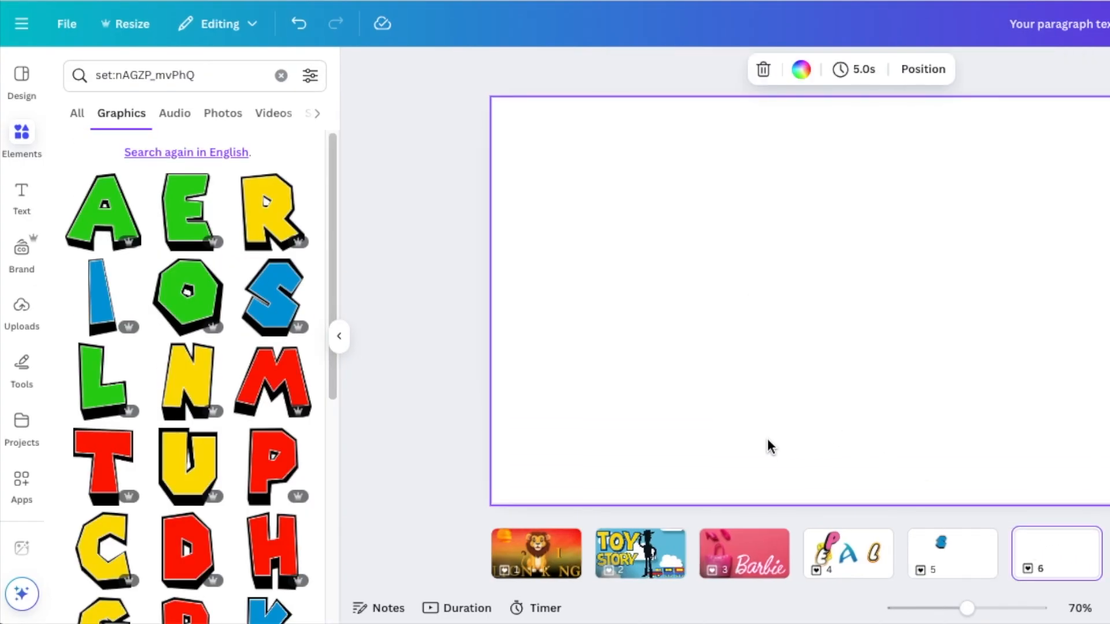
Review the finished Lion King reference page, then search 'sunset' on the empty sixth page.
left_click(536, 554)
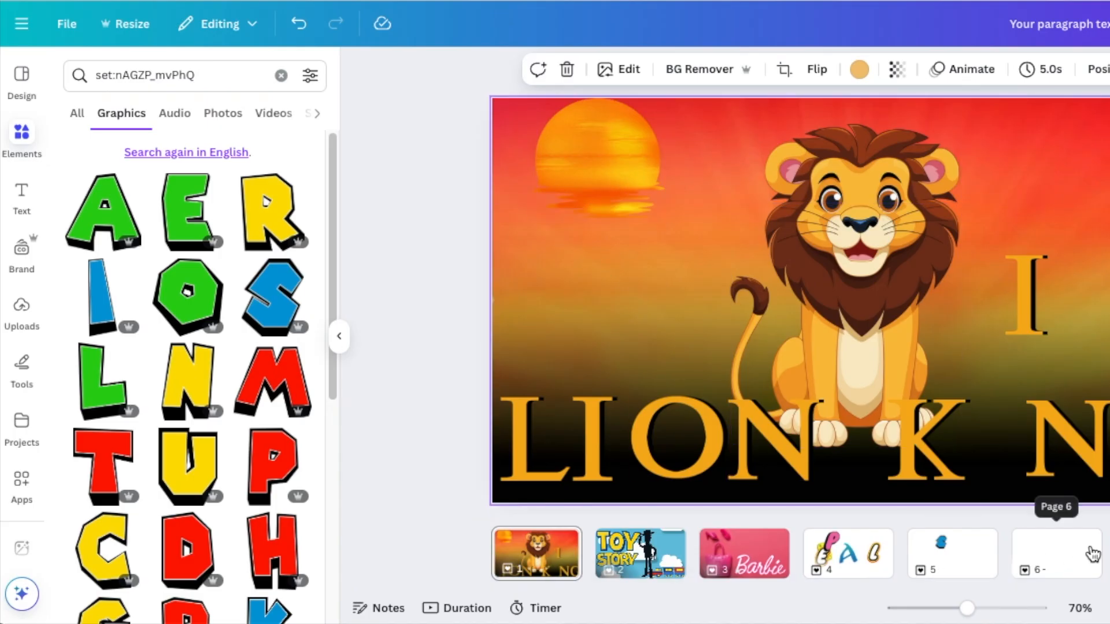
left_click(1054, 552)
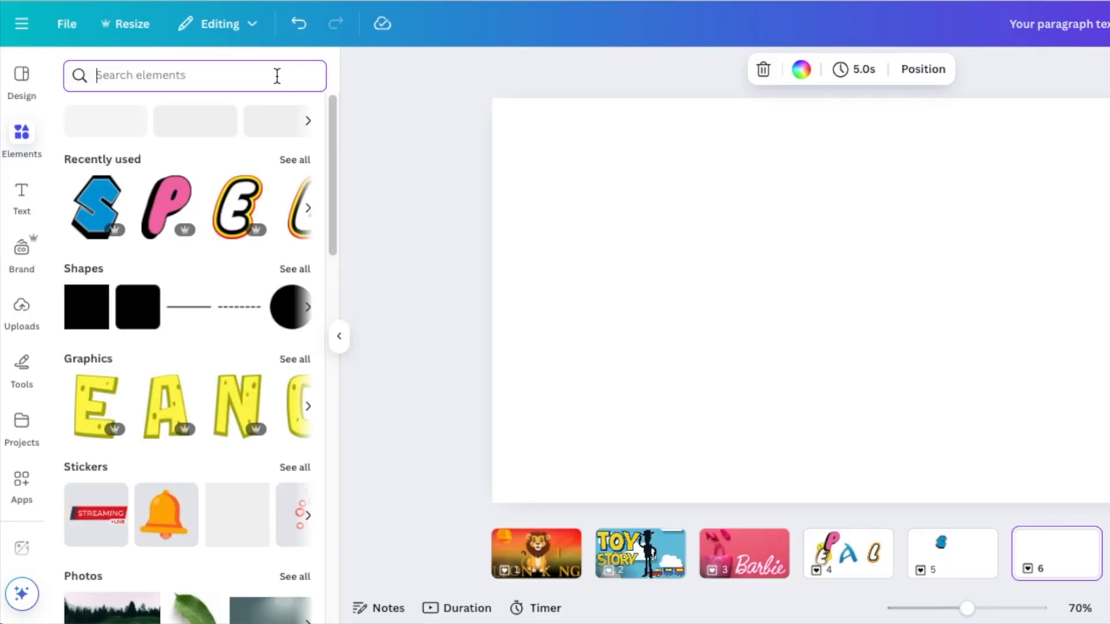
type("su")
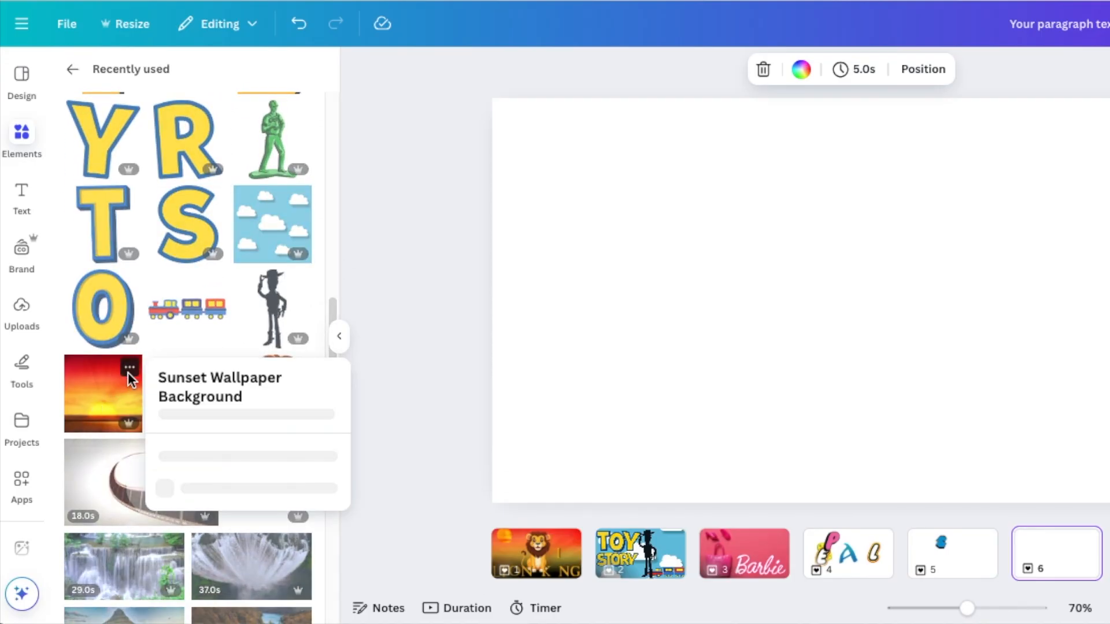
Add the Sunset Wallpaper image and set it as the page 6 background.
left_click(128, 366)
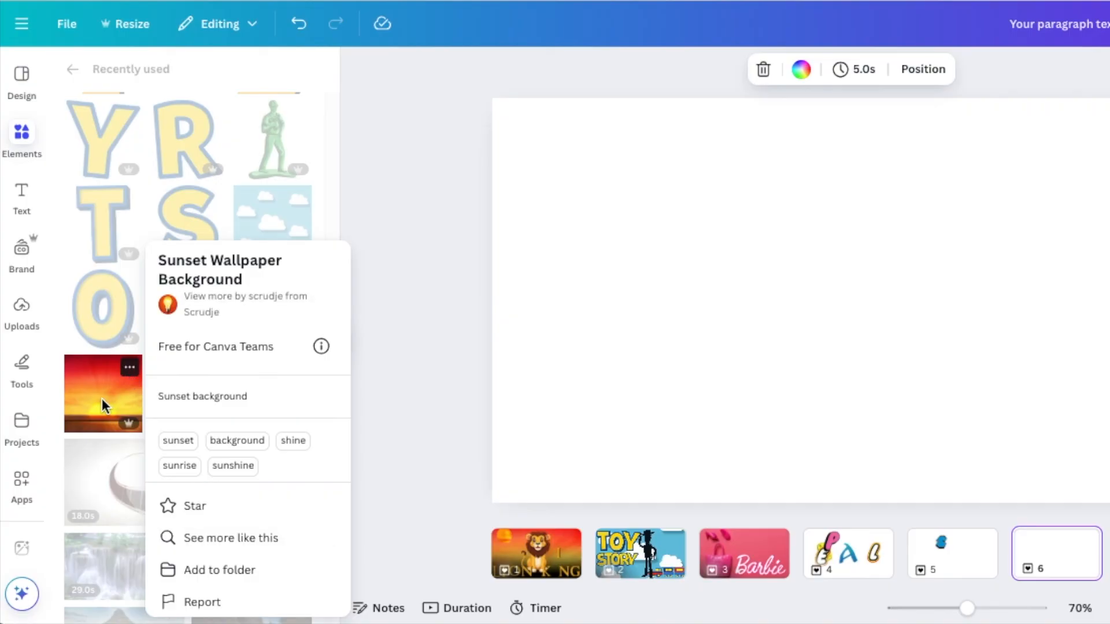
left_click(103, 393)
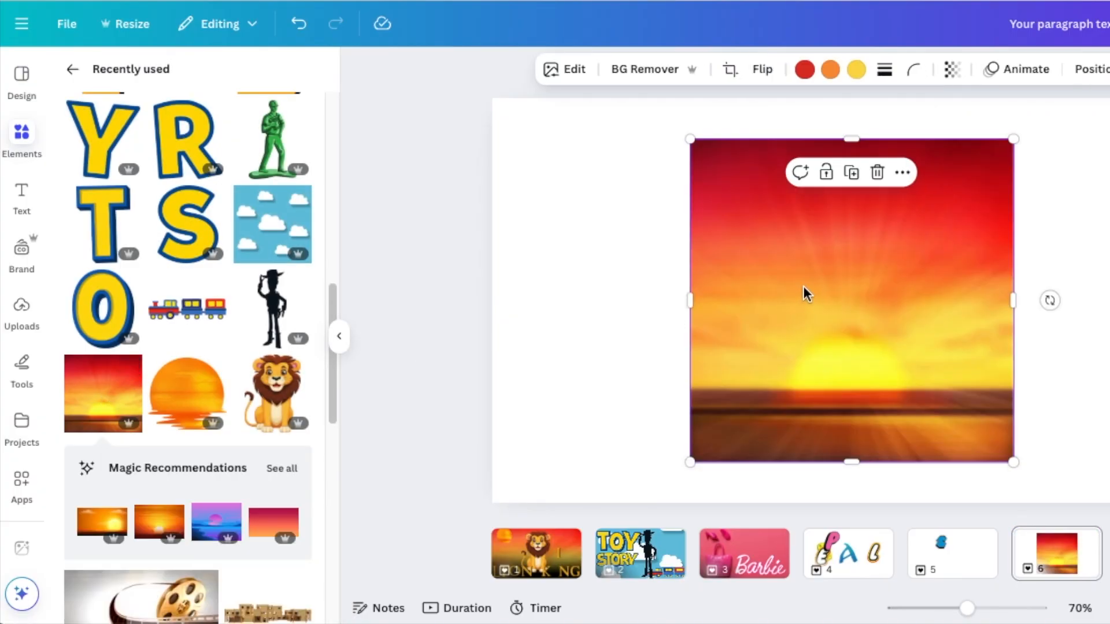
right_click(807, 294)
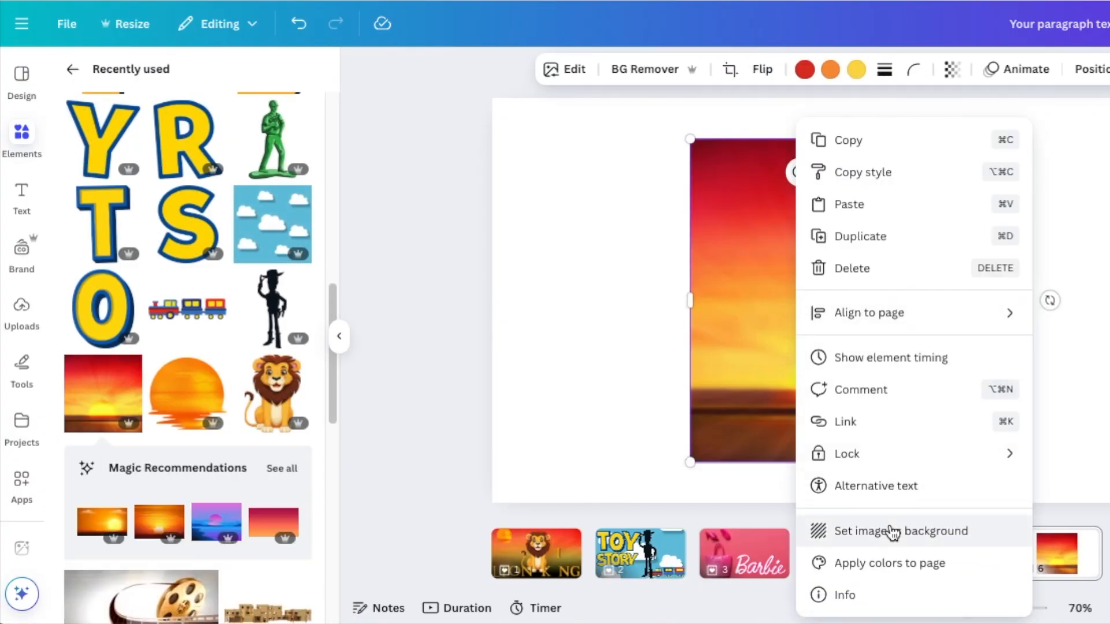
left_click(900, 531)
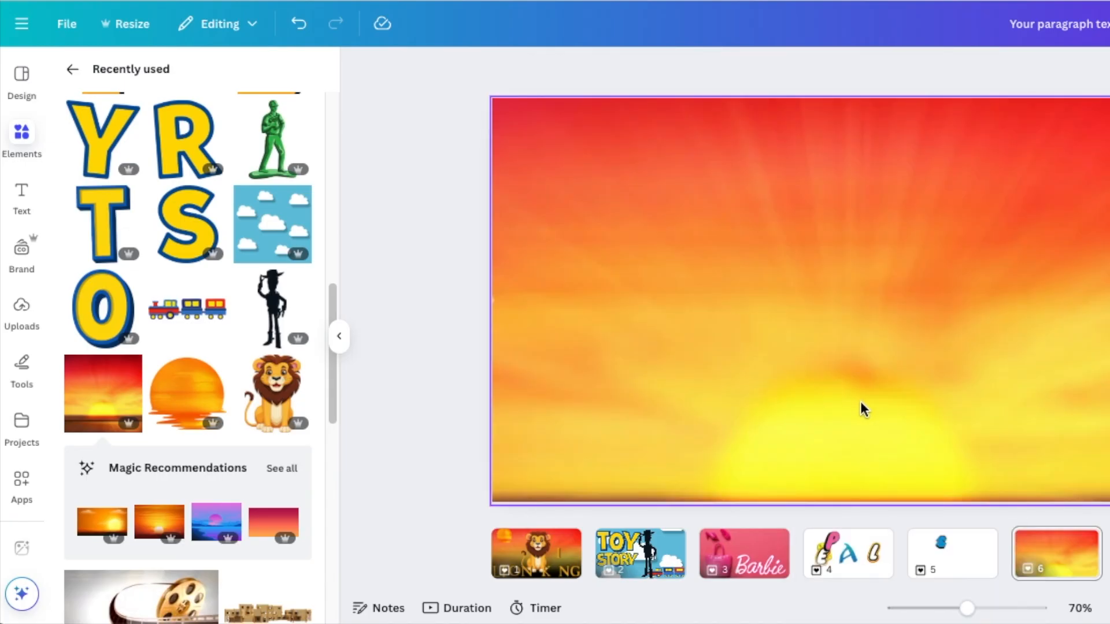
mouse_move(1056, 425)
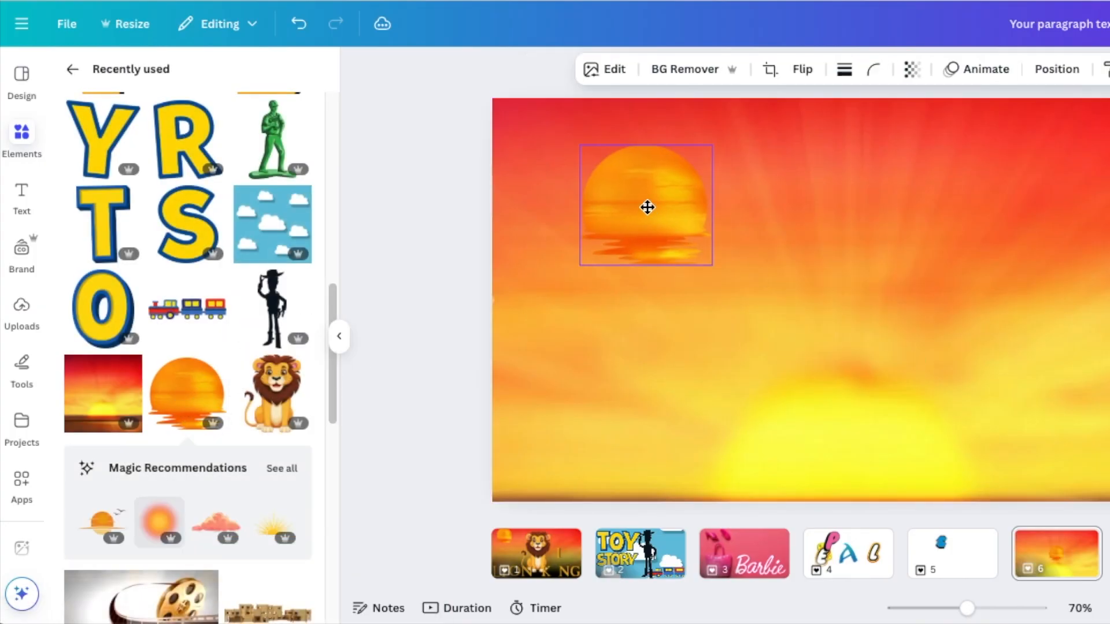
Move the orange sun to the upper left and arrange golden letters spelling LION KING along the bottom.
left_click_drag(648, 207, 594, 178)
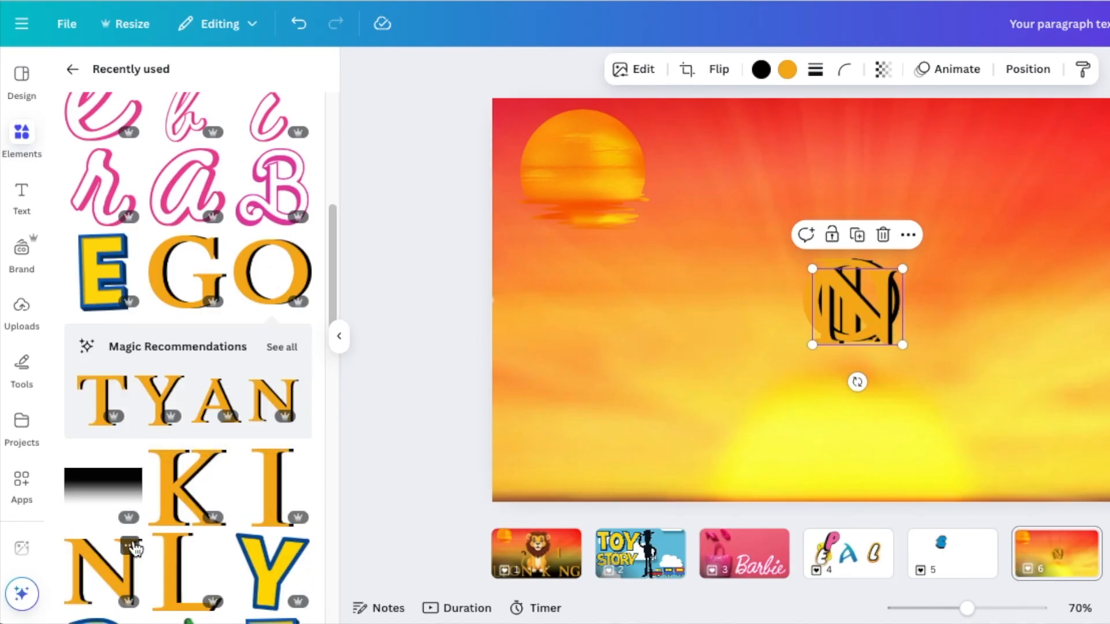
left_click_drag(857, 304, 744, 432)
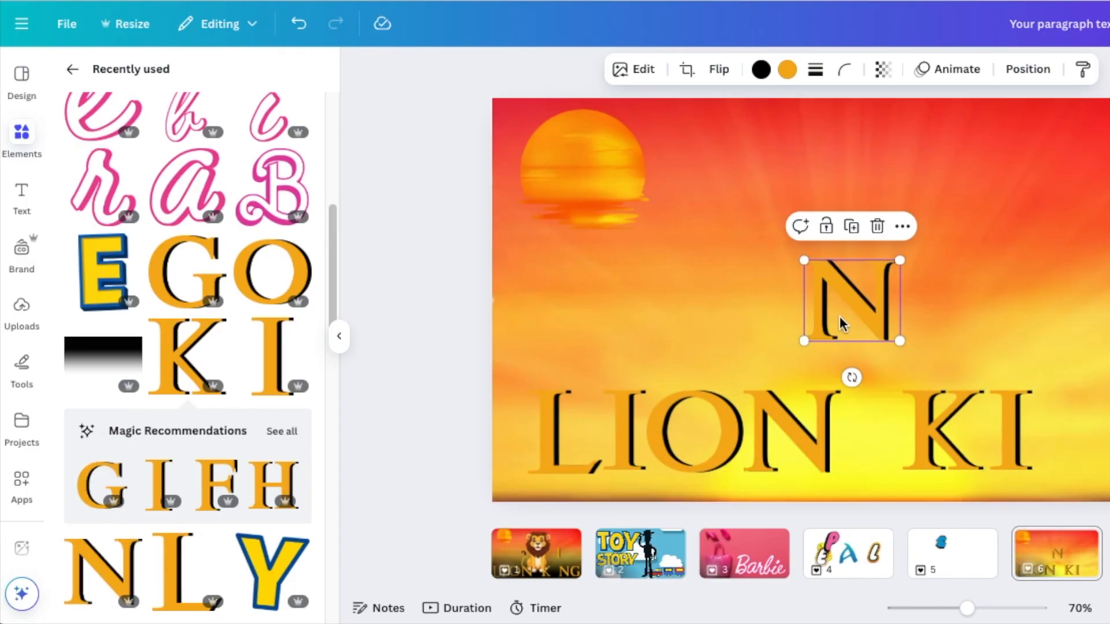
left_click_drag(850, 301, 1062, 431)
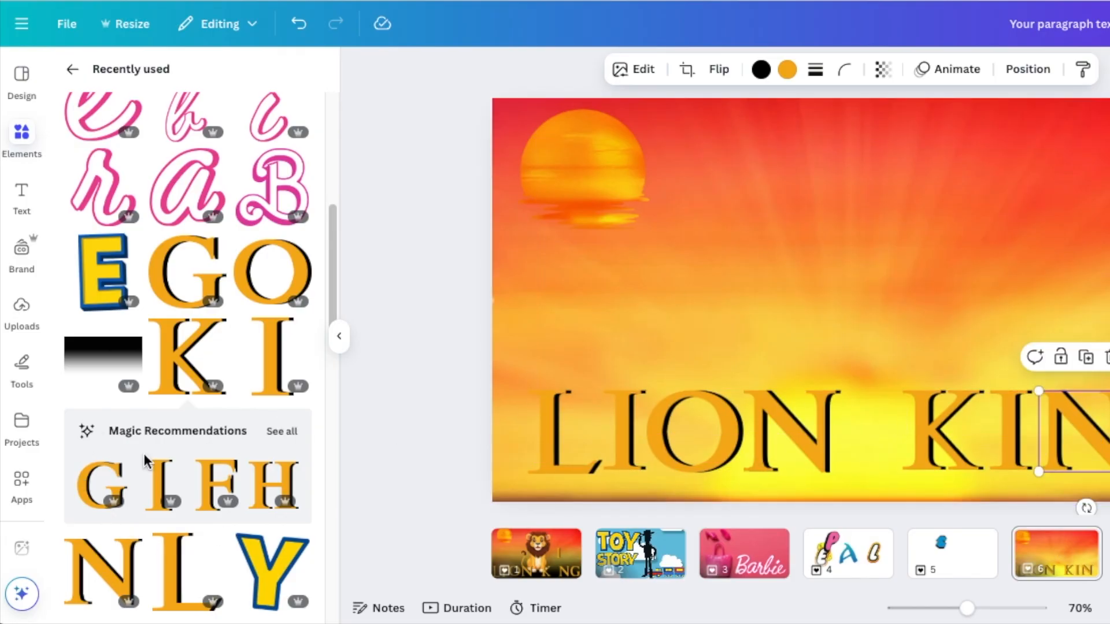
scroll("down", 3)
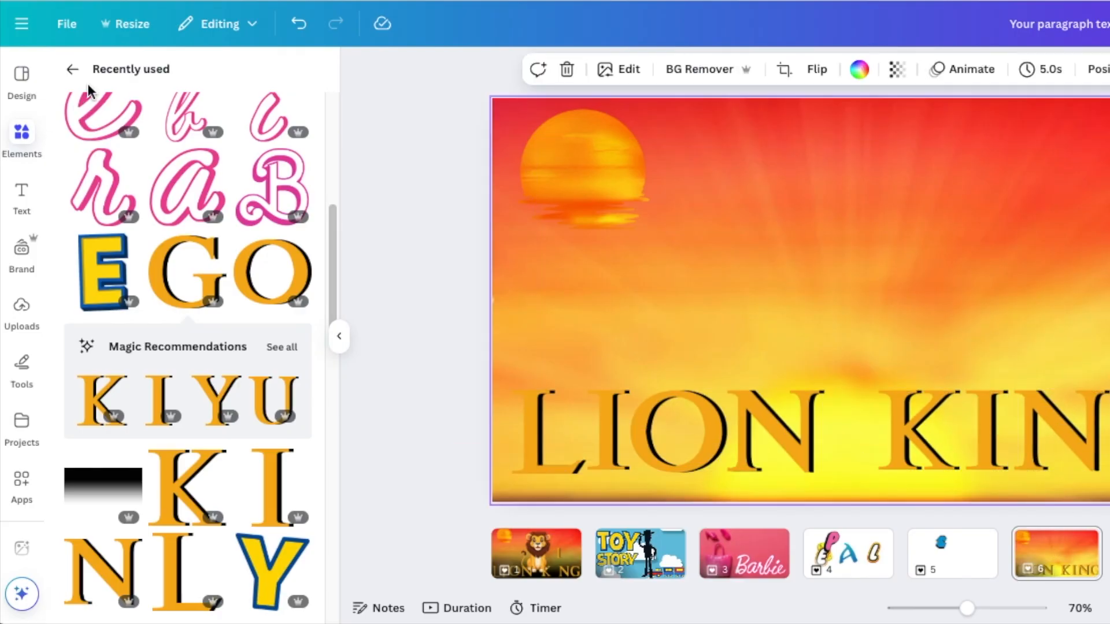
left_click(72, 68)
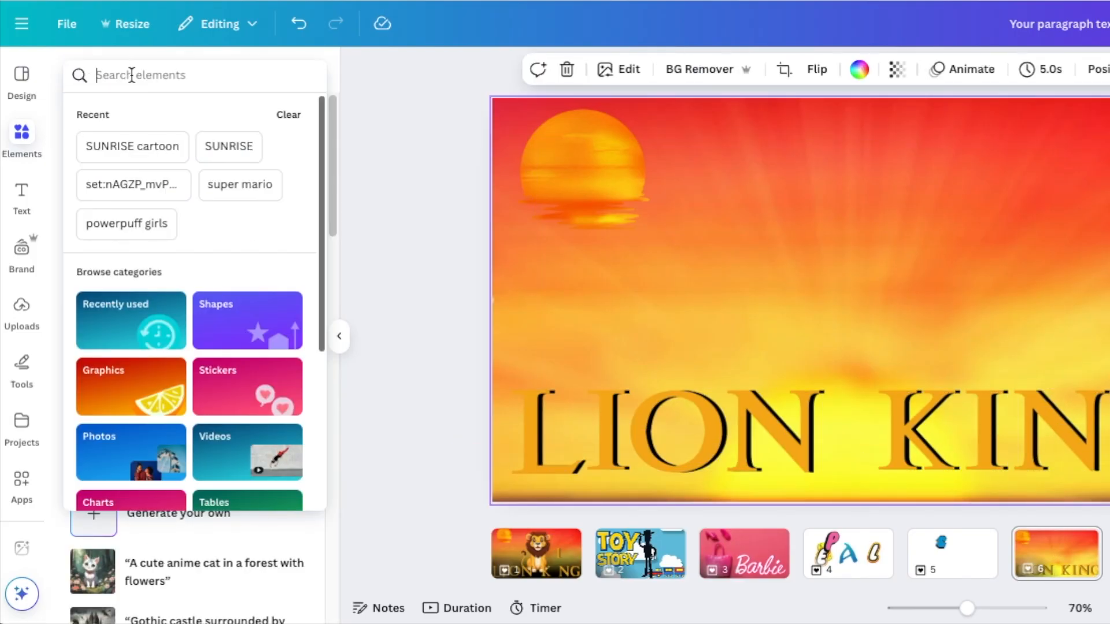
Find 'lion' graphics in Elements and add the smiling cartoon lion to the page.
type("lion")
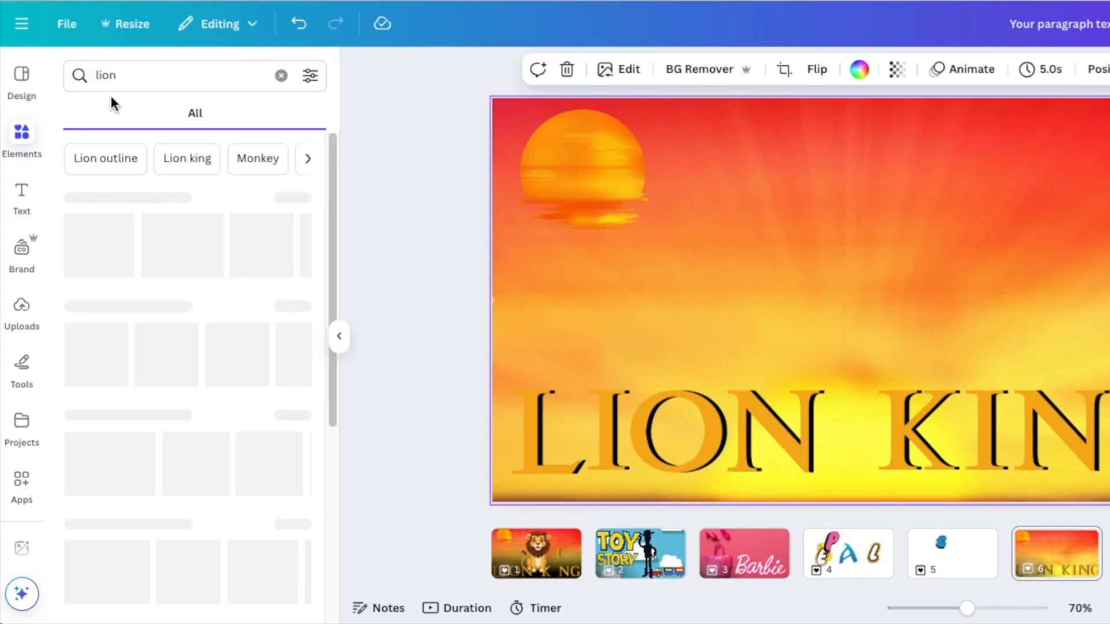
left_click(121, 113)
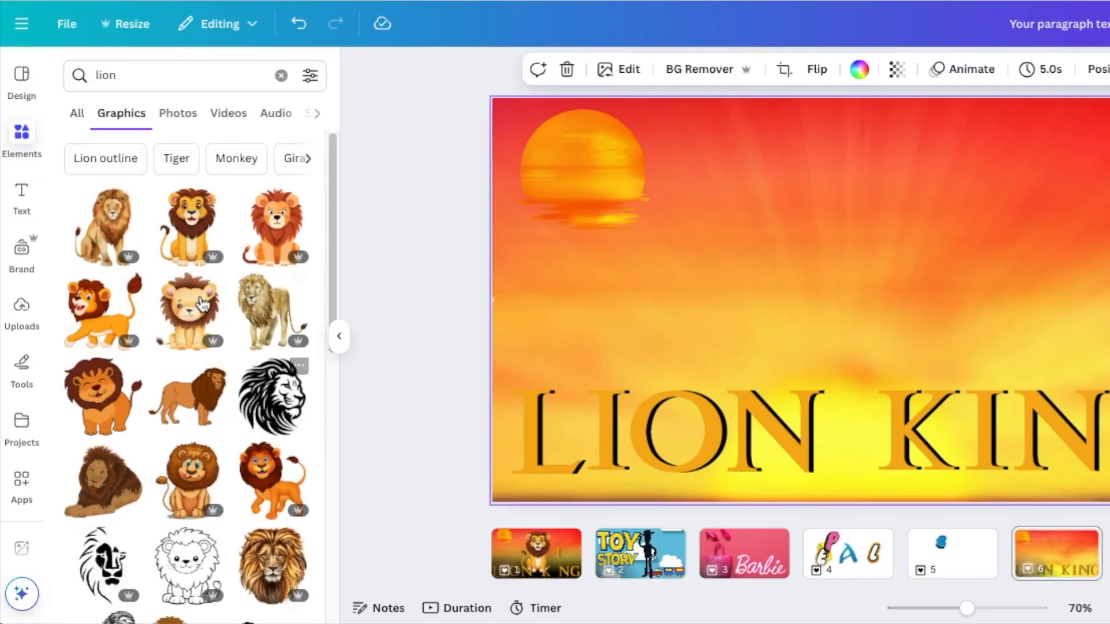
left_click(188, 308)
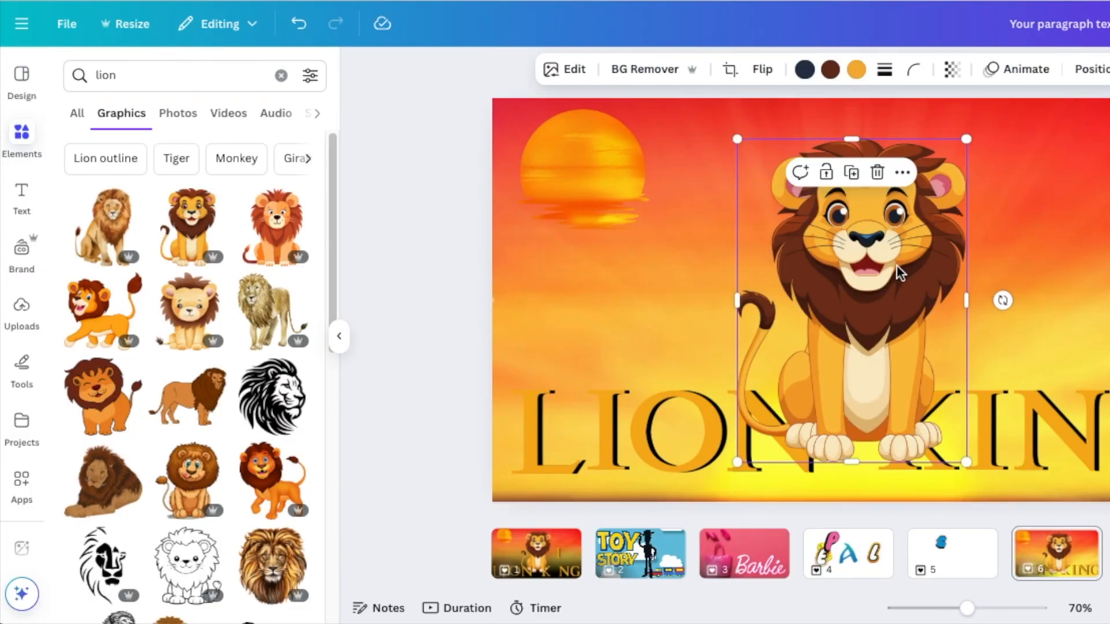
Place the lion on the right of the page and send it behind the title letters.
left_click_drag(966, 140, 952, 140)
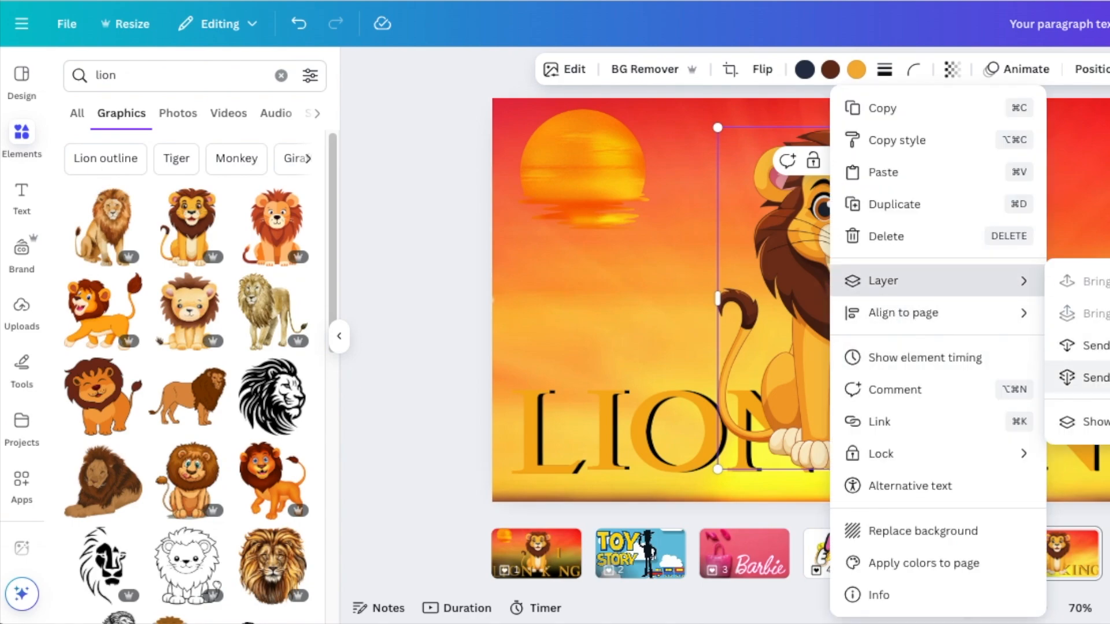
left_click(417, 333)
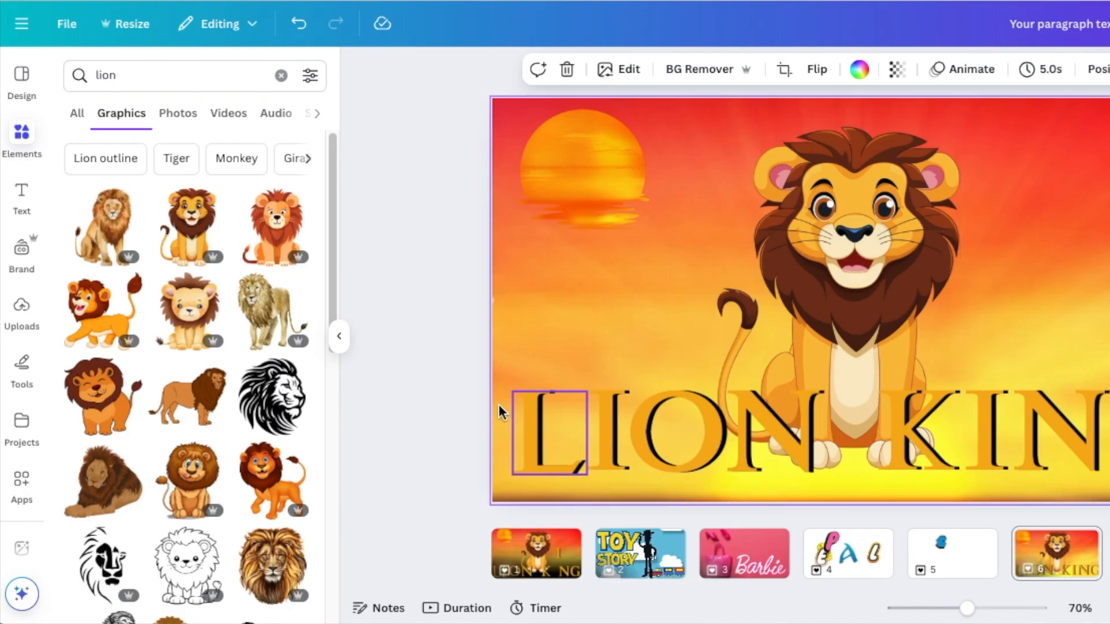
left_click(280, 77)
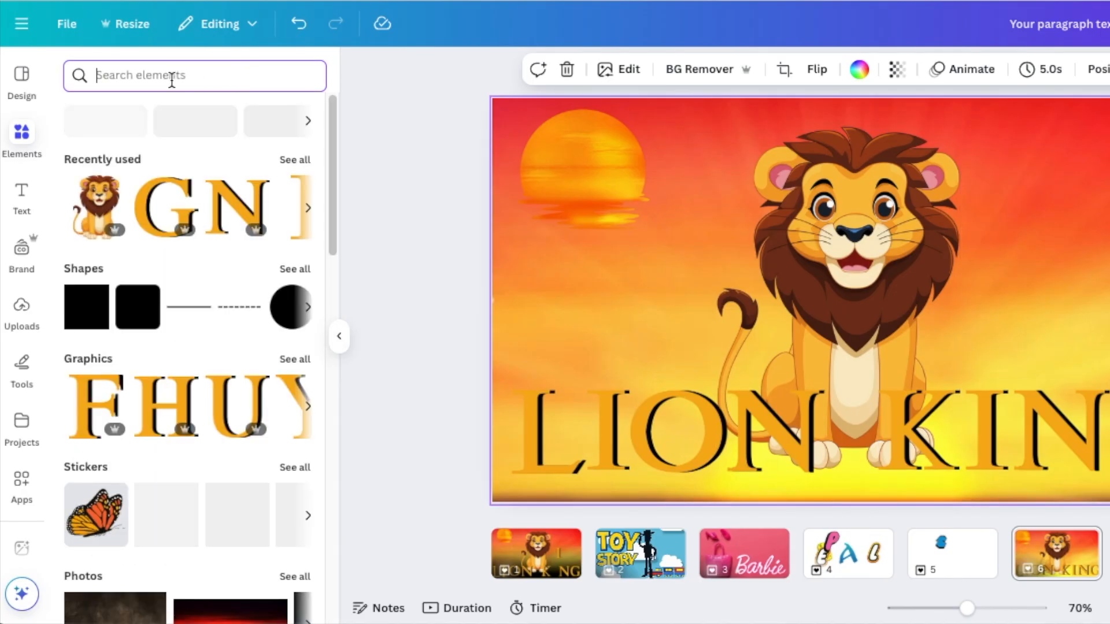
Search Elements for 'gradient' graphics and browse down the results for a black gradient.
type("gra")
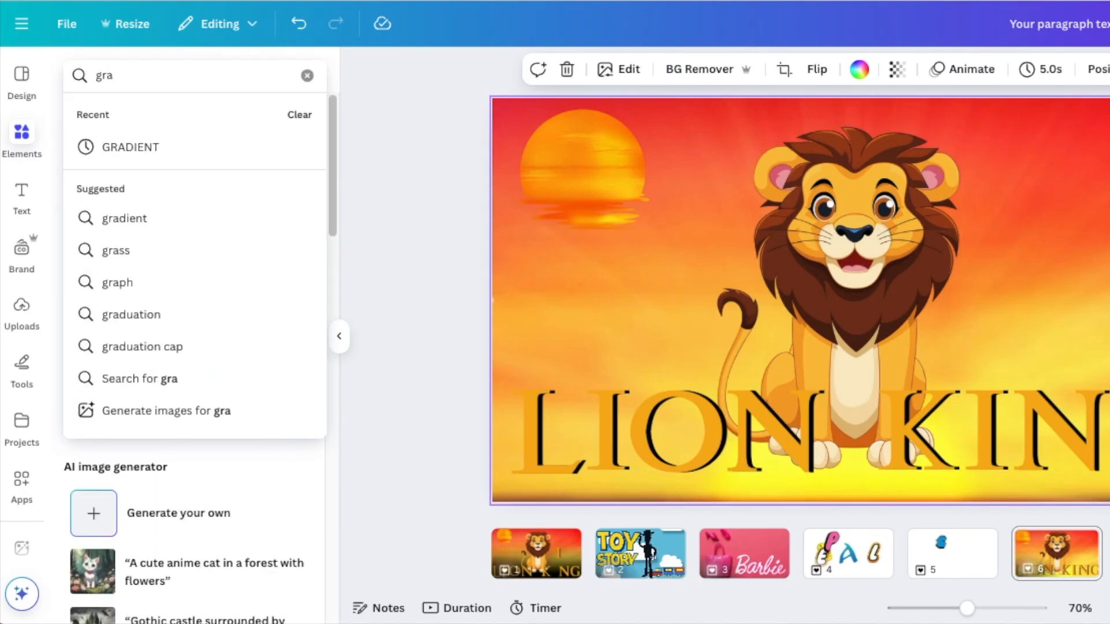
left_click(128, 147)
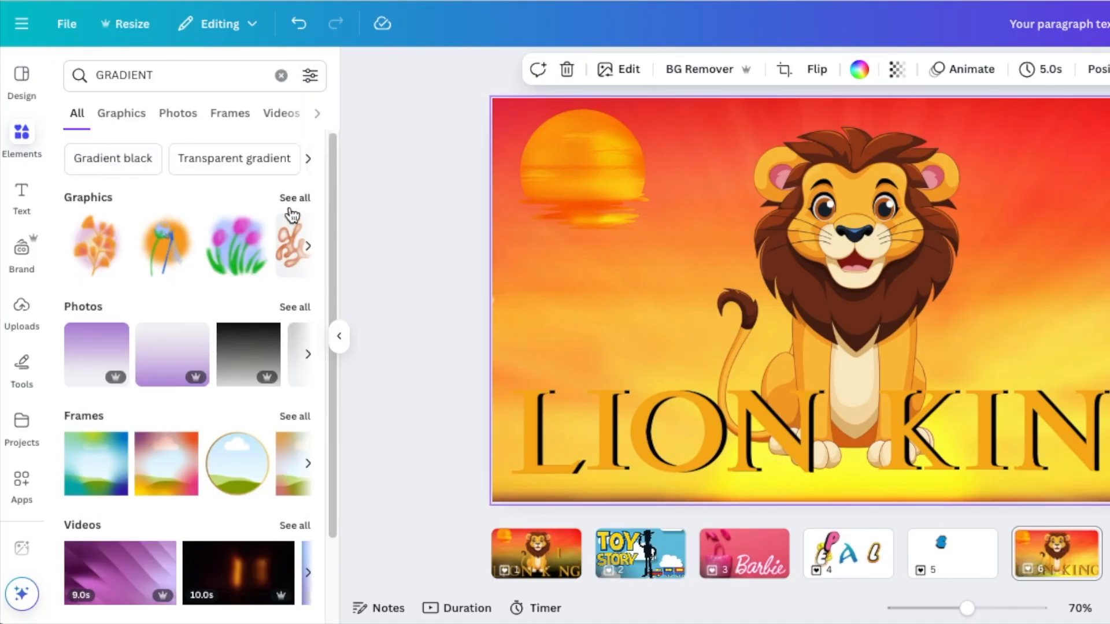
left_click(122, 113)
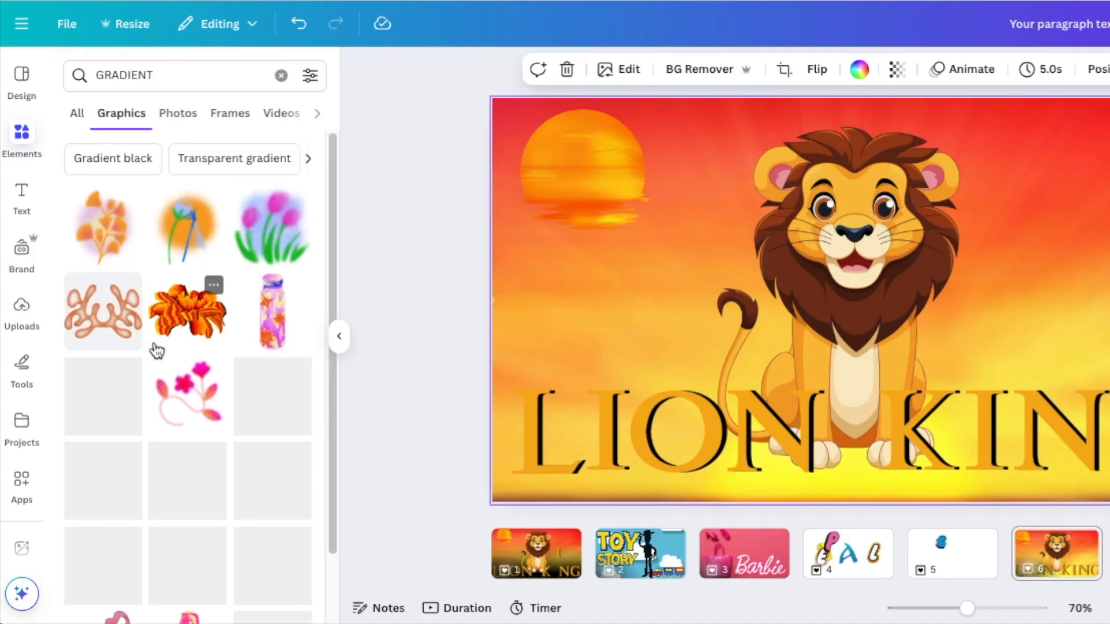
scroll("down", 3)
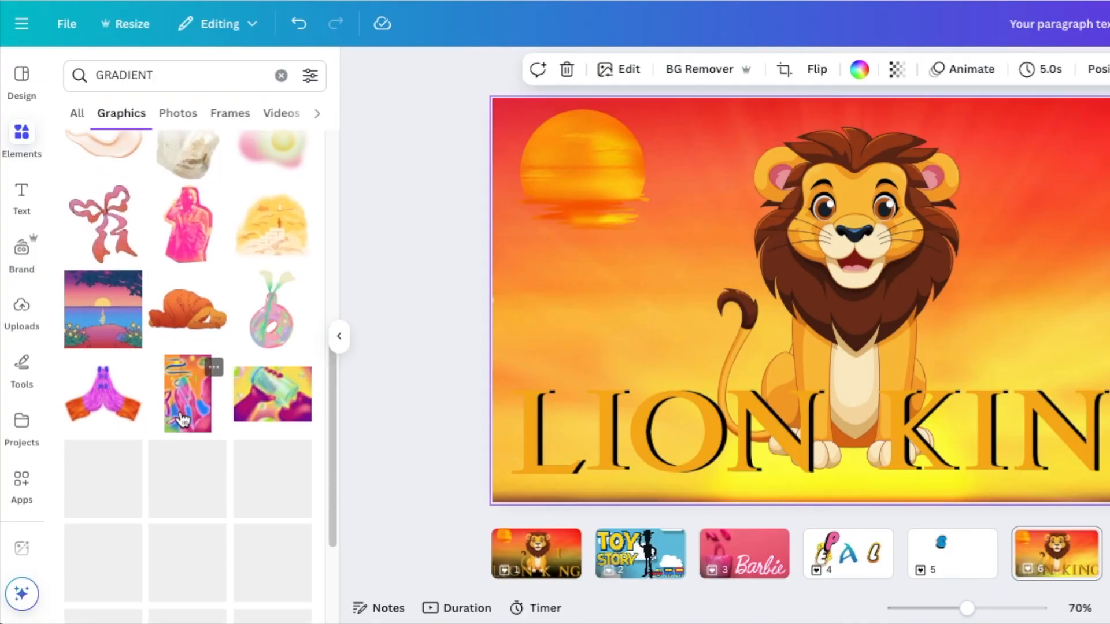
scroll("down", 3)
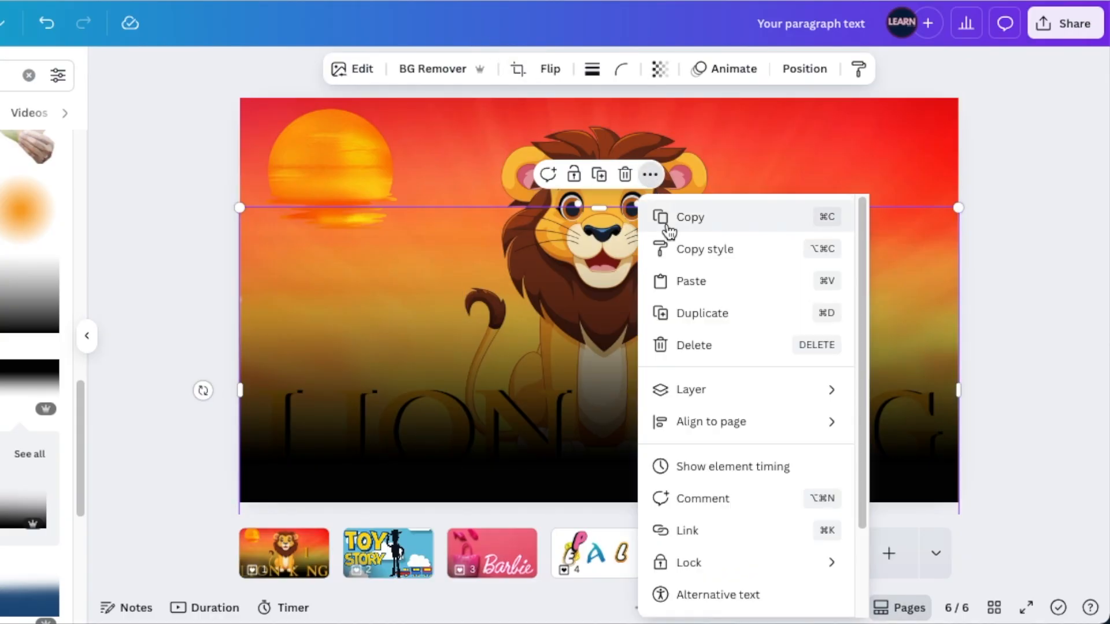
mouse_move(690, 390)
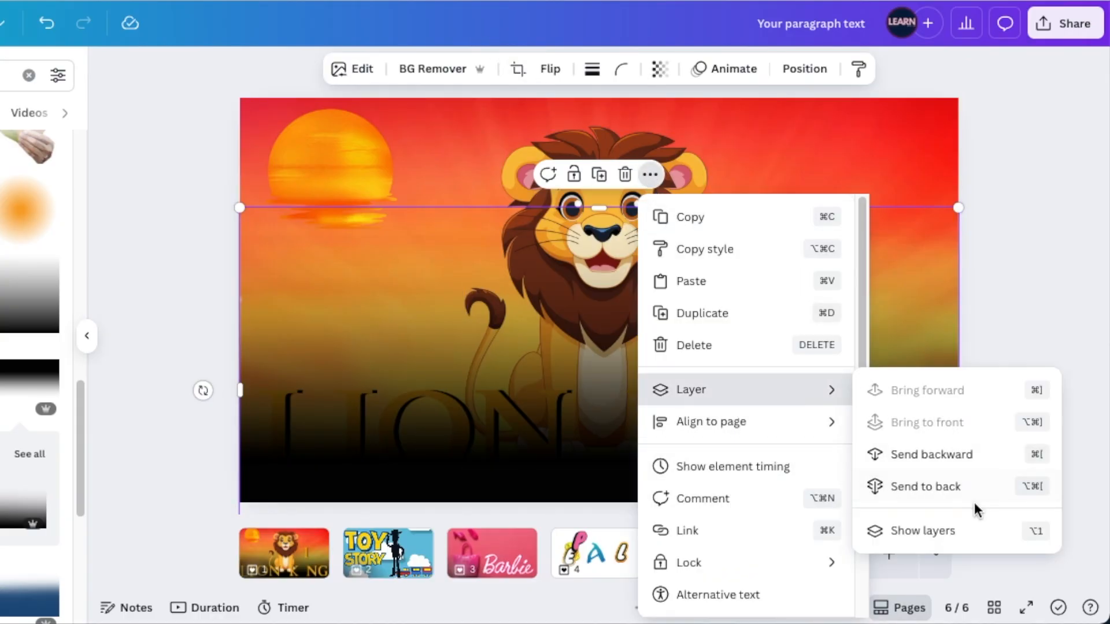